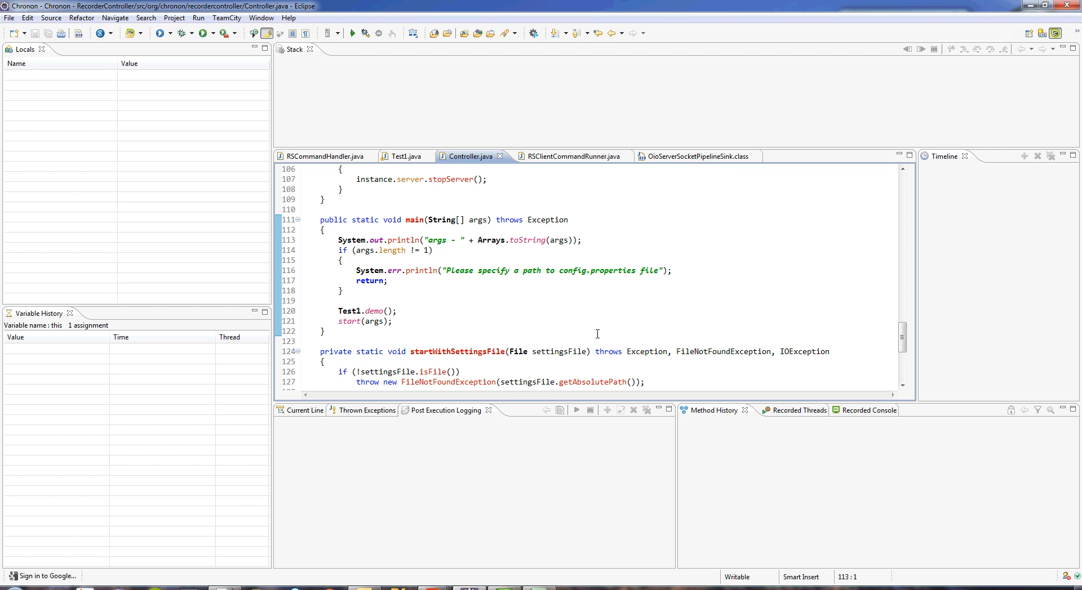
mouse_move(228, 115)
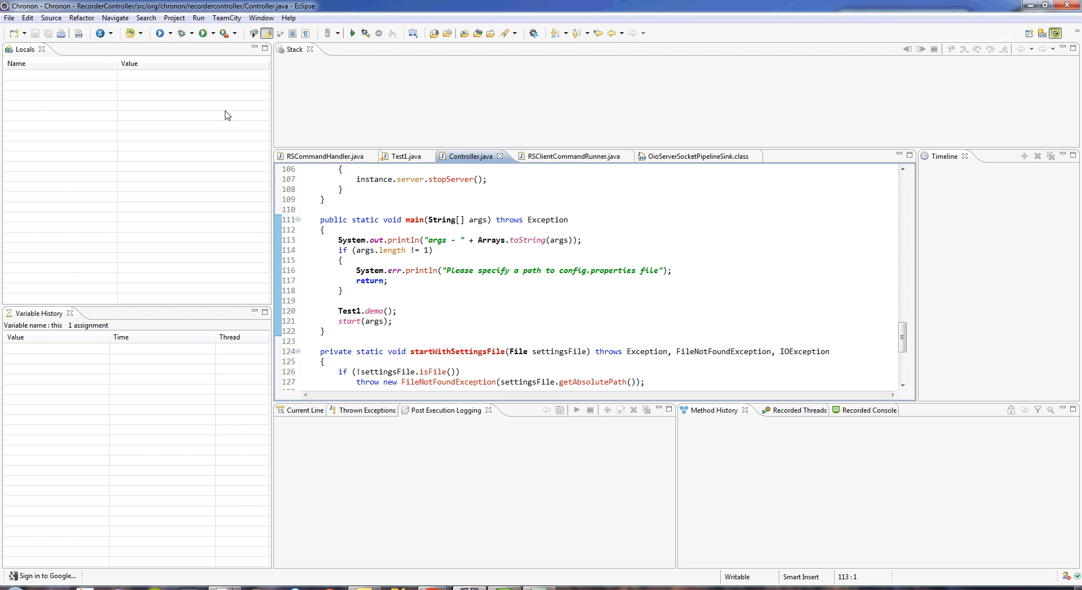
mouse_move(160, 32)
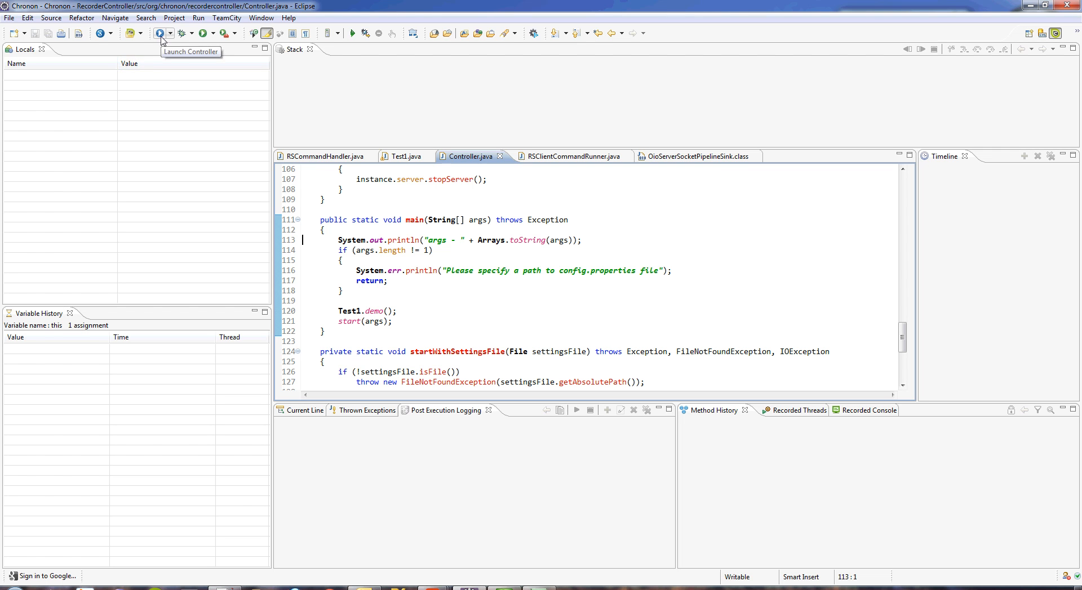
mouse_move(174, 98)
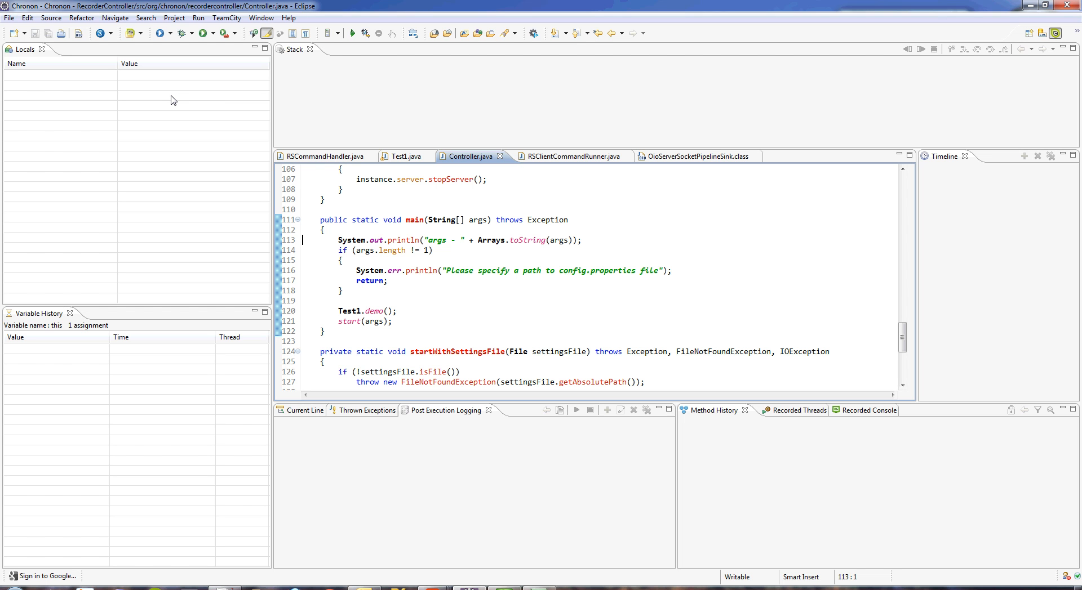
mouse_move(140, 53)
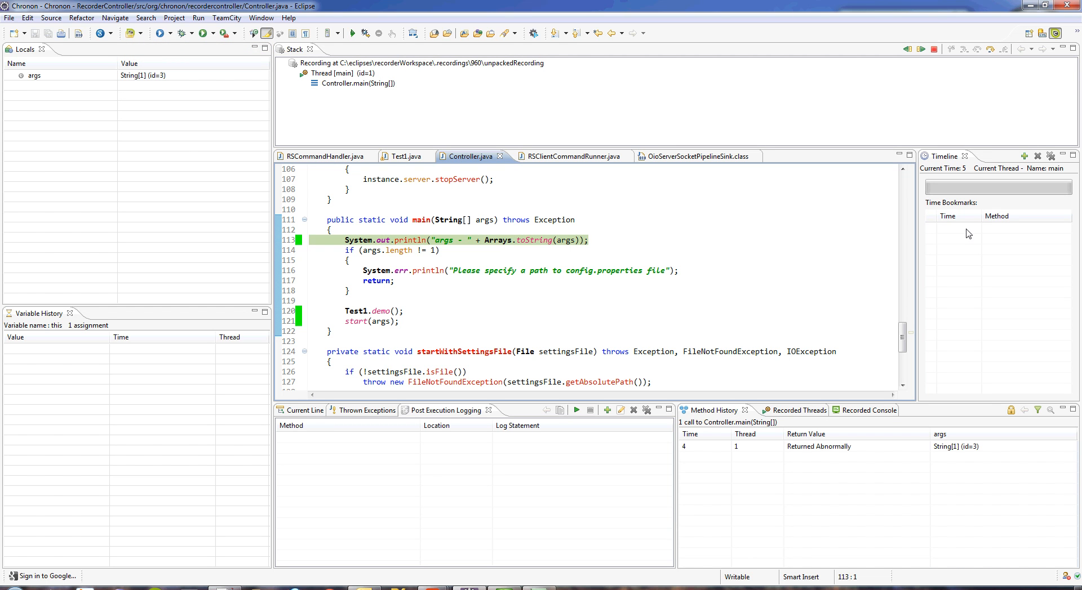
- Jump into Test1.demo, step to the result assignment, then step back twice to line 60 where b is 0
left_click(976, 49)
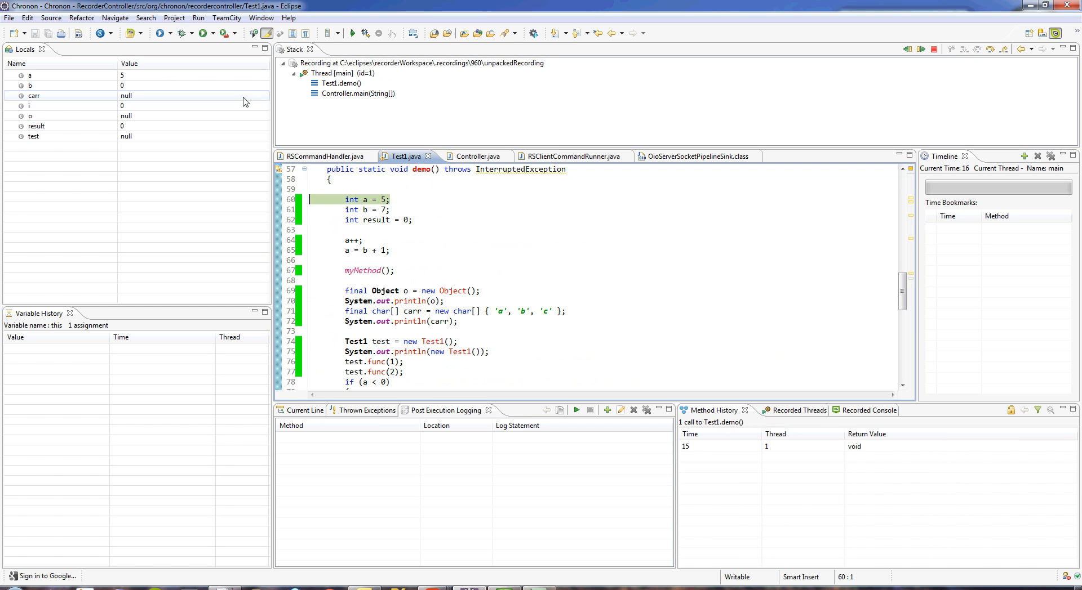
mouse_move(447, 109)
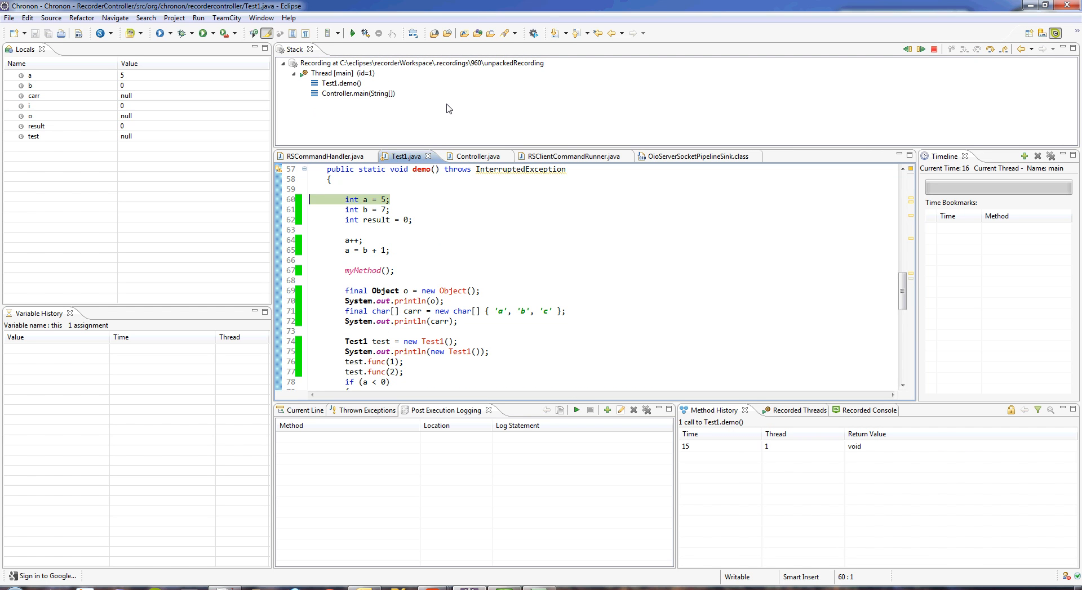
mouse_move(442, 107)
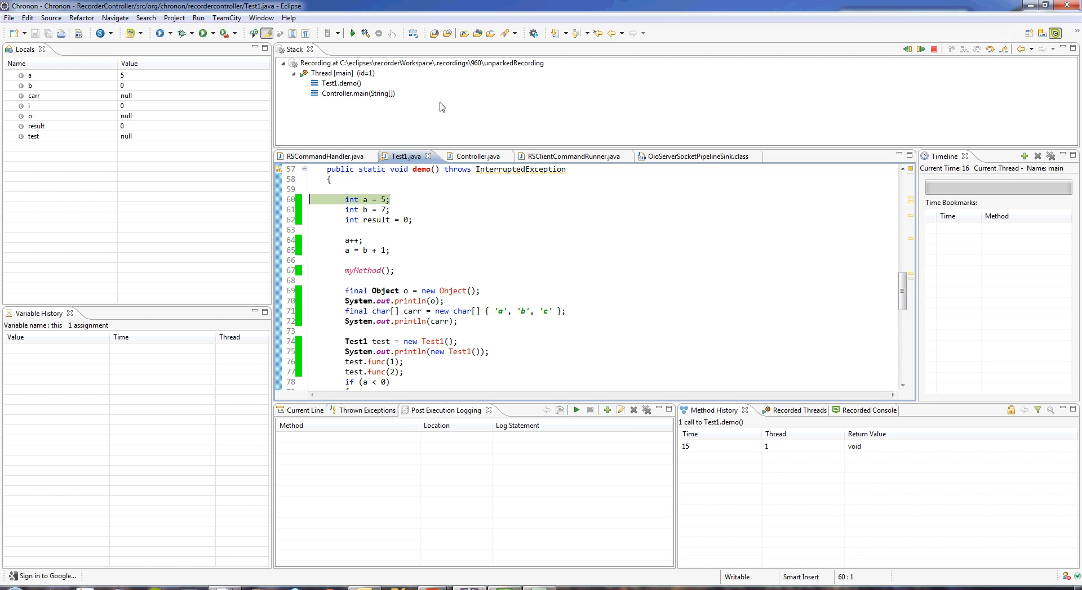
mouse_move(988, 49)
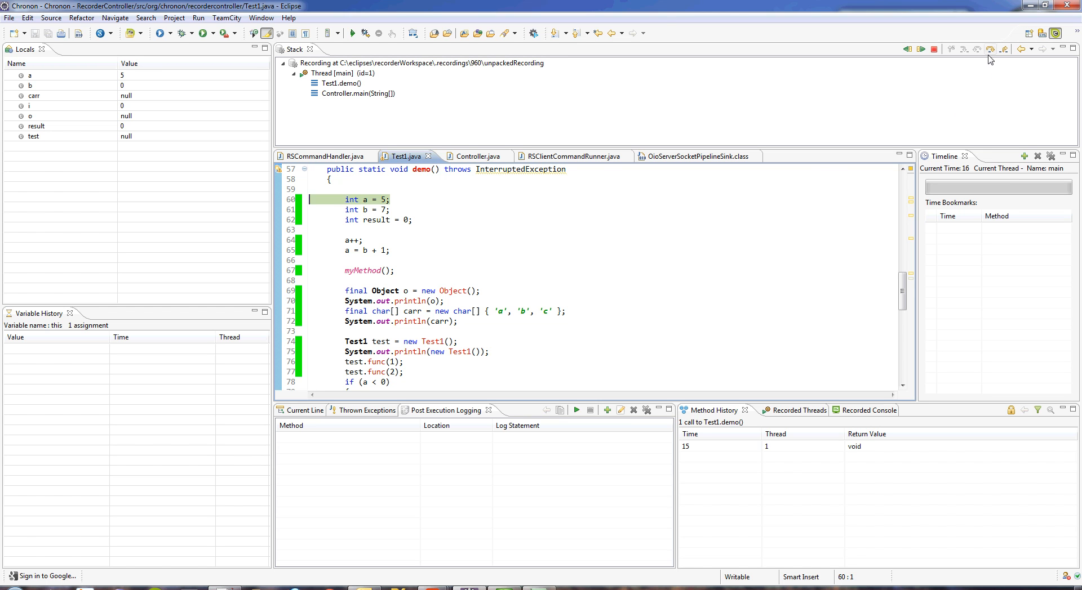
left_click(975, 49)
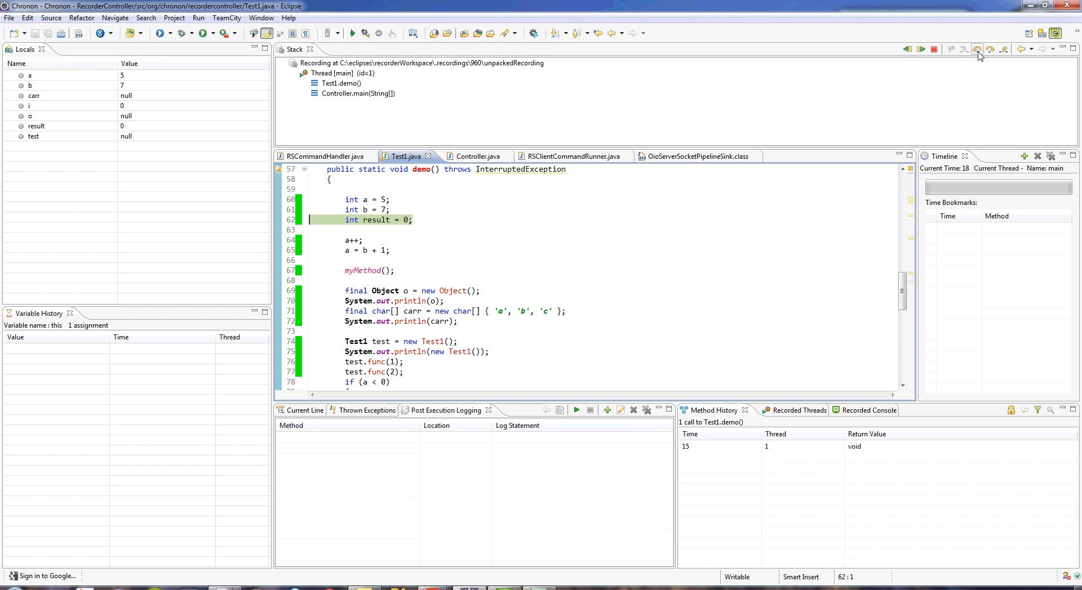
left_click(977, 49)
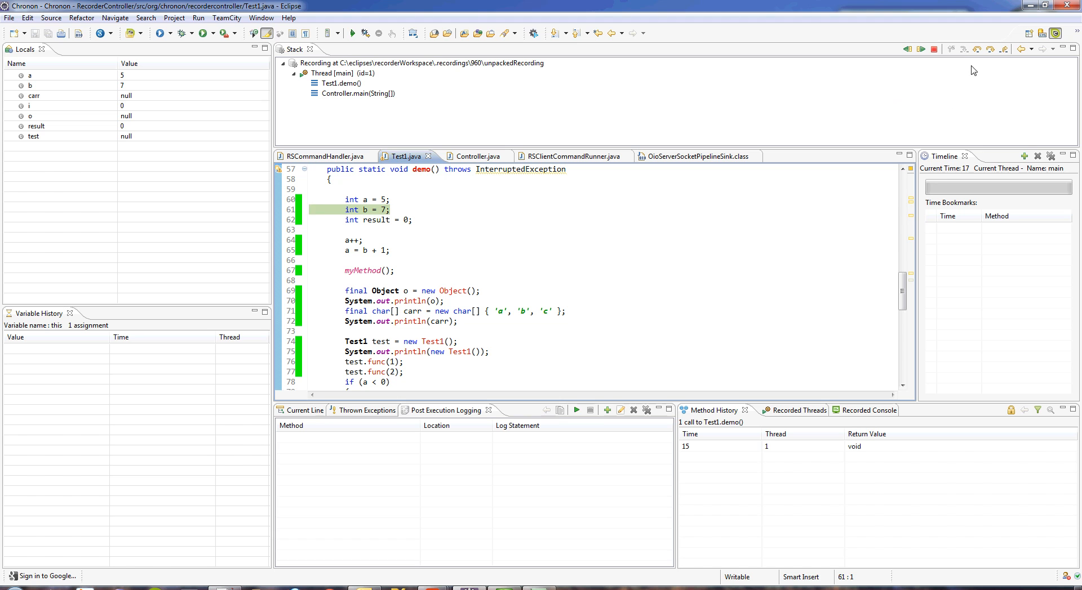
left_click(907, 49)
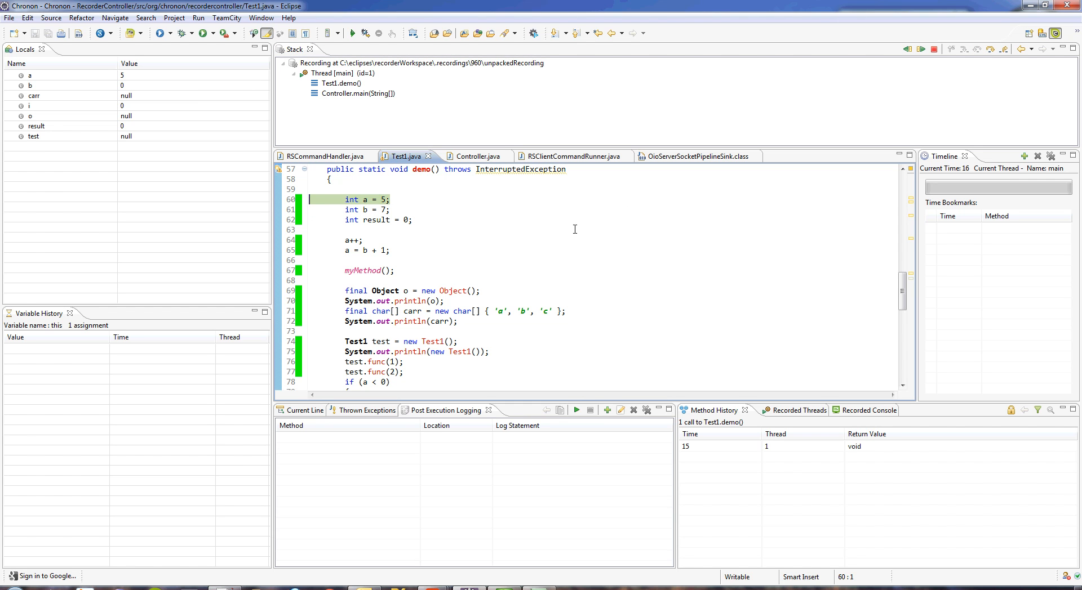
mouse_move(623, 231)
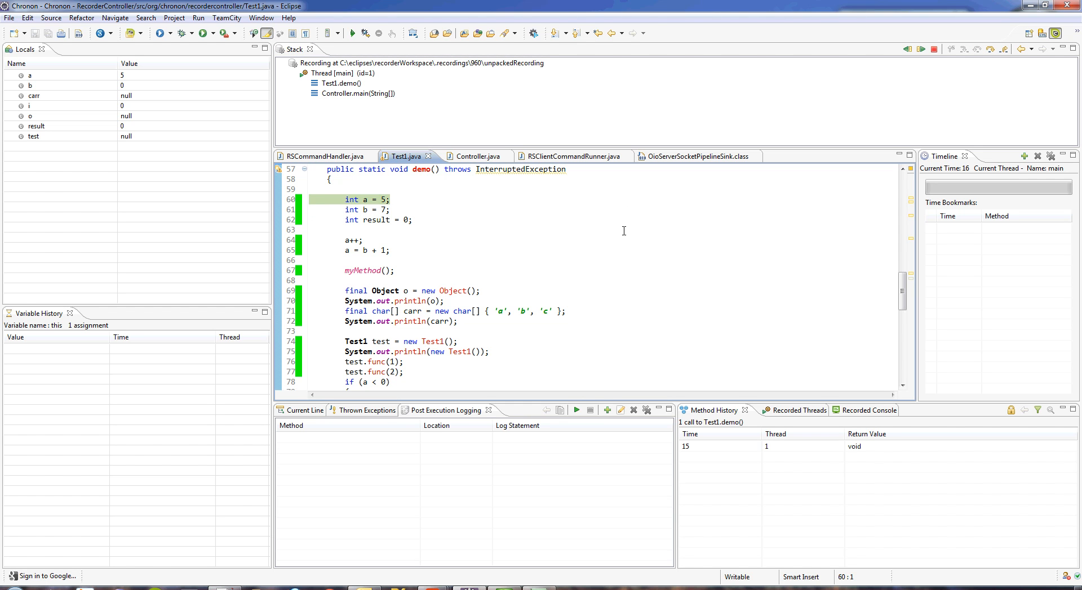
mouse_move(867, 326)
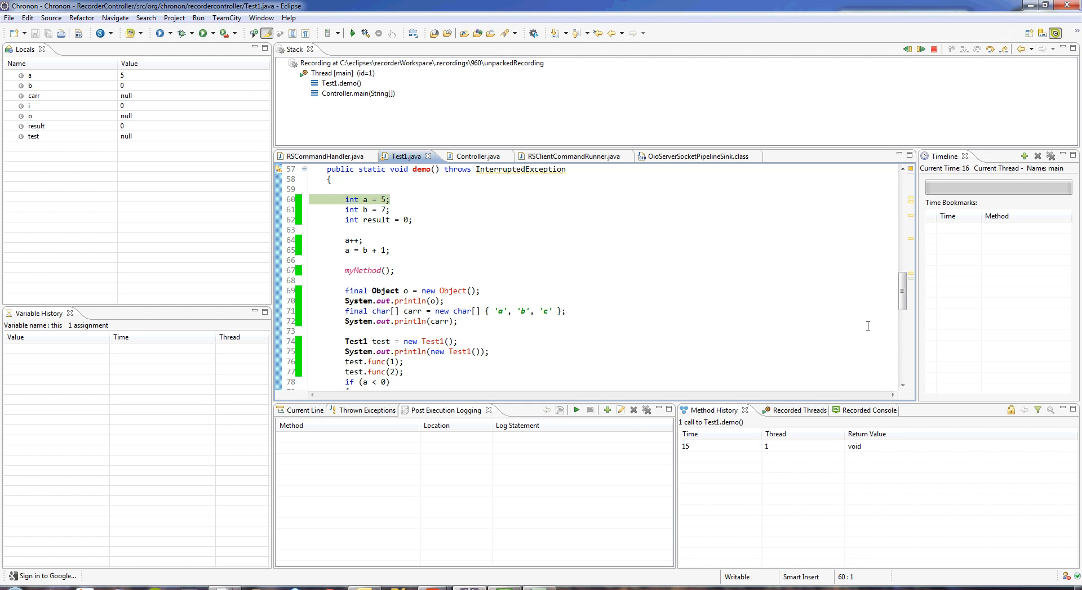
- Scroll Test1.java to bring the binarySearch branch and printing-series loop into view
scroll("down", 3)
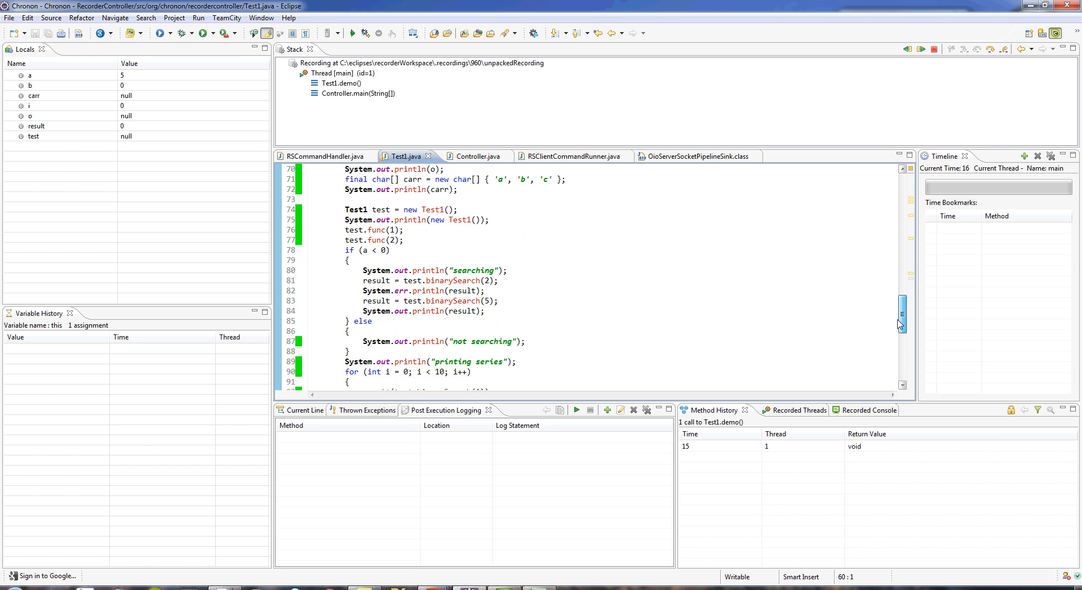
scroll("down", 3)
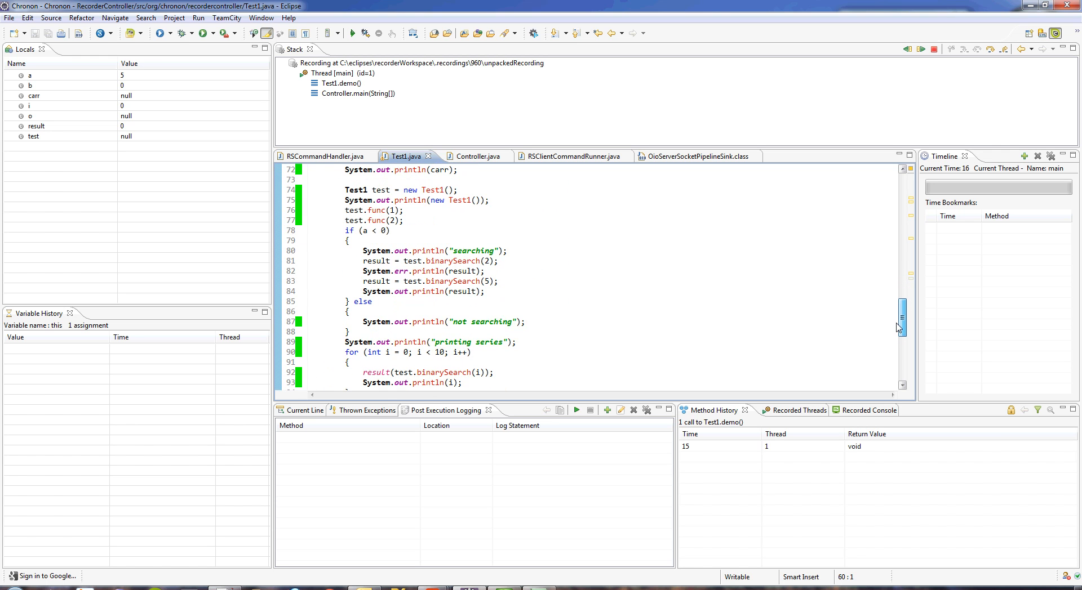
scroll("up", 3)
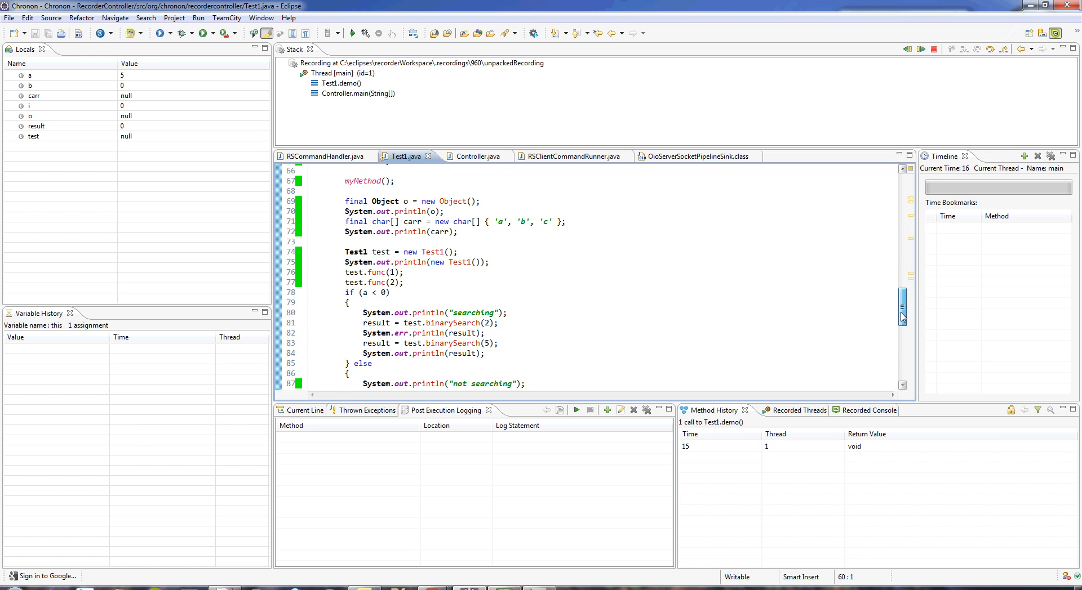
scroll("up", 3)
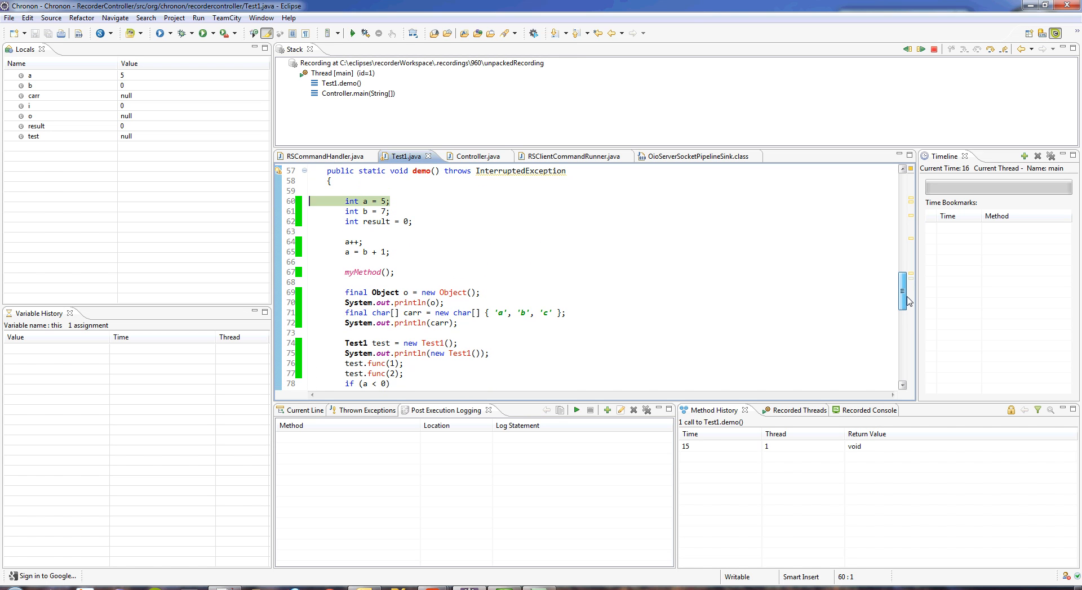
scroll("down", 3)
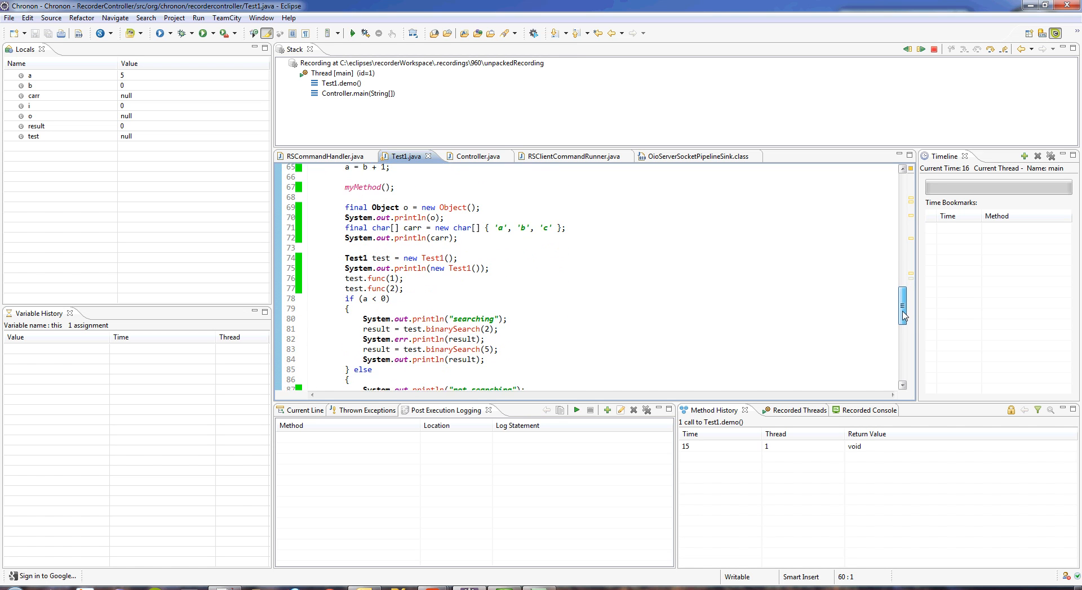
scroll("down", 3)
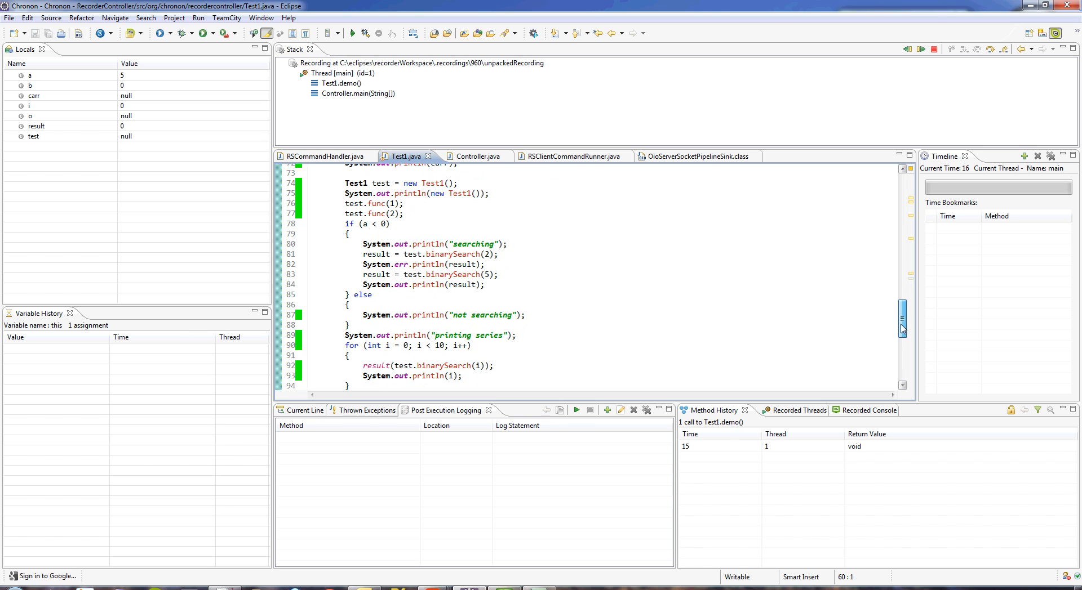
mouse_move(427, 289)
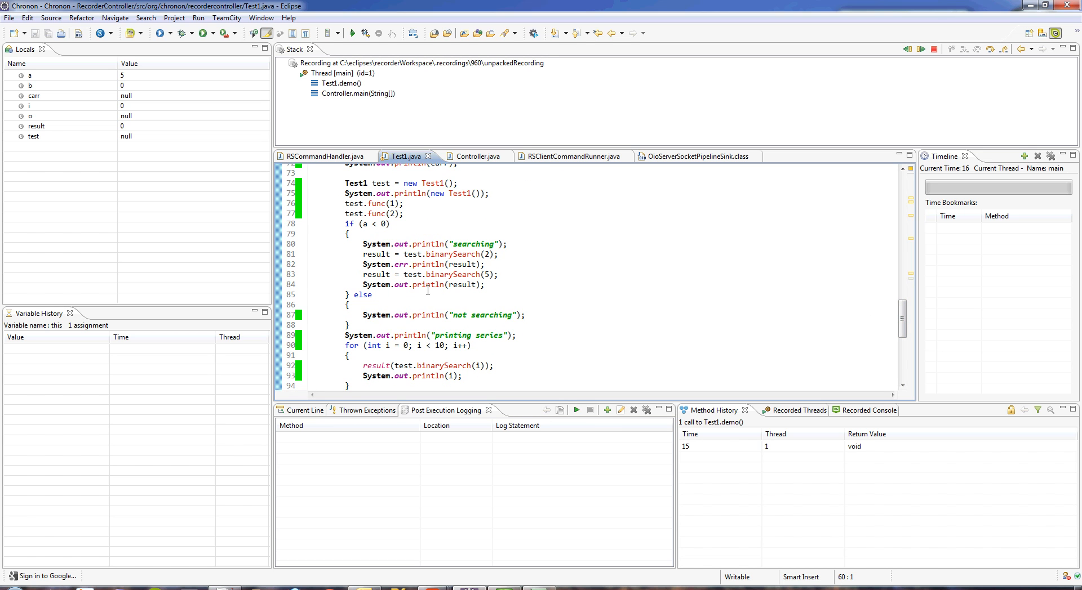
mouse_move(267, 375)
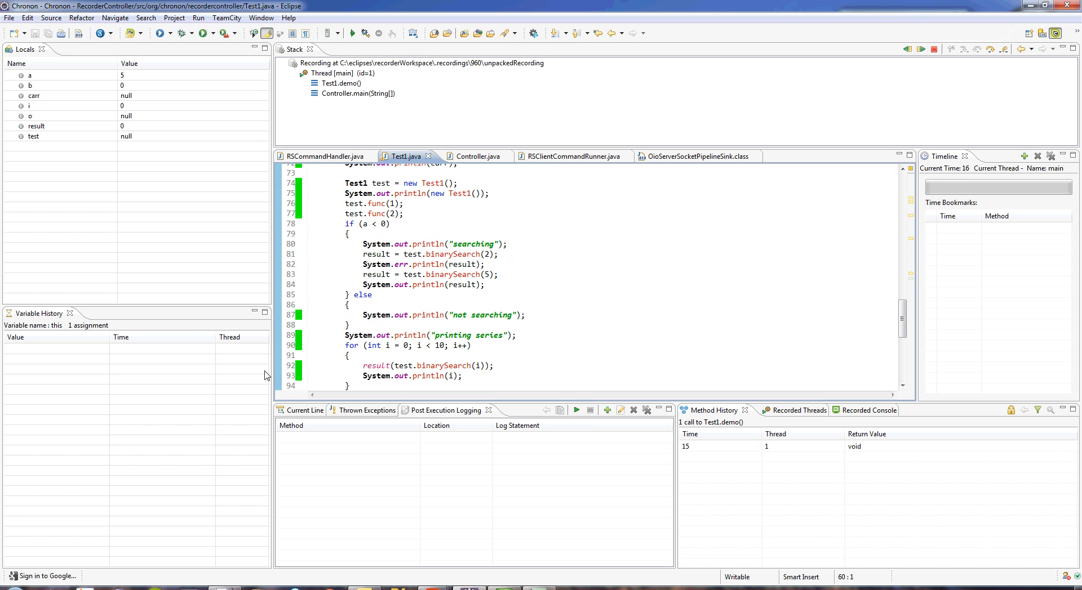
mouse_move(319, 354)
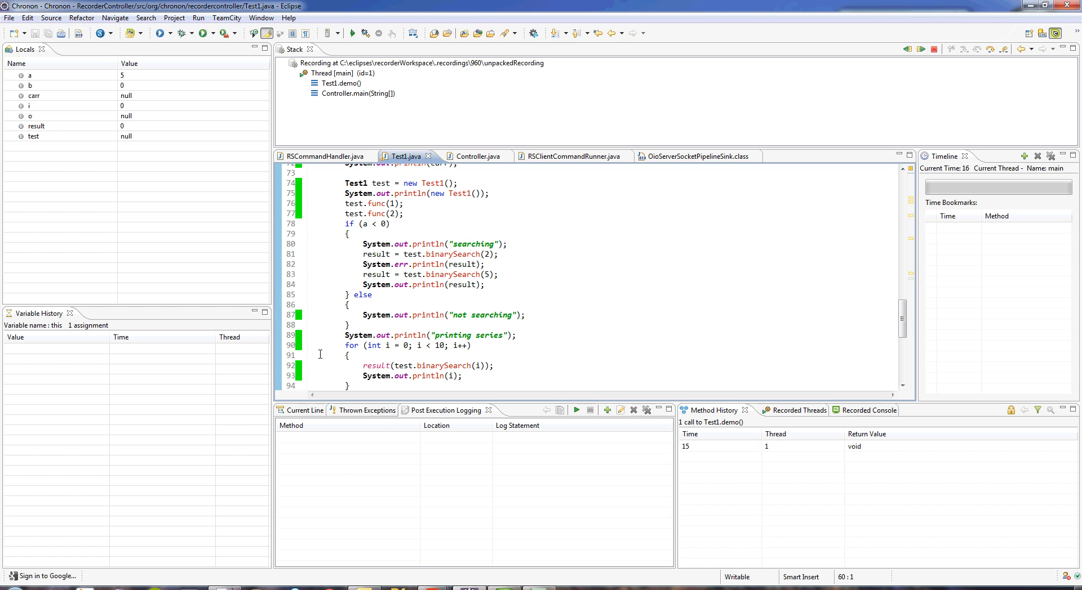
mouse_move(307, 219)
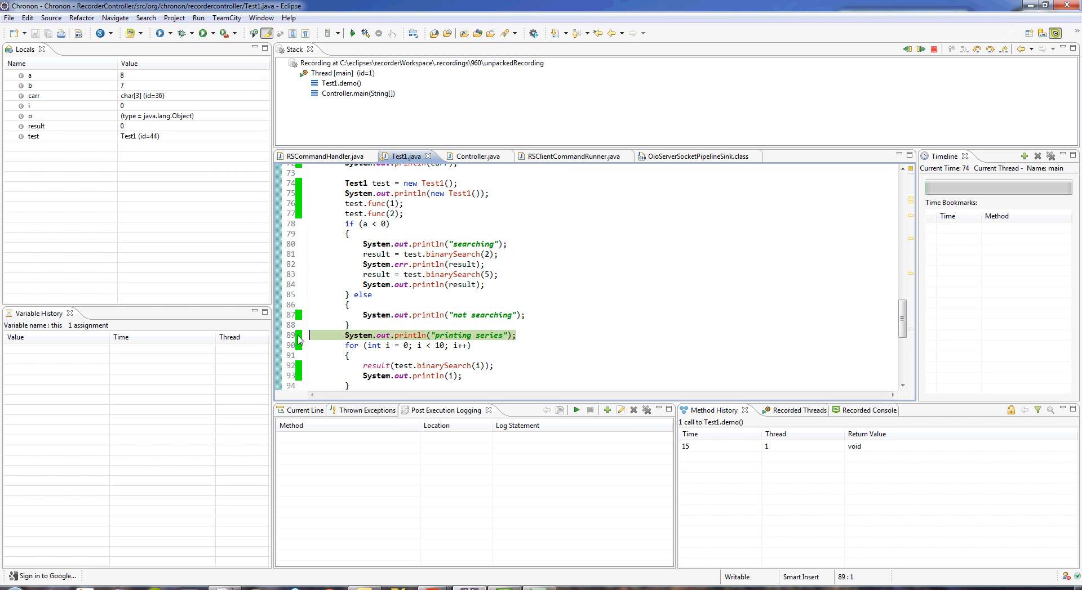
mouse_move(747, 362)
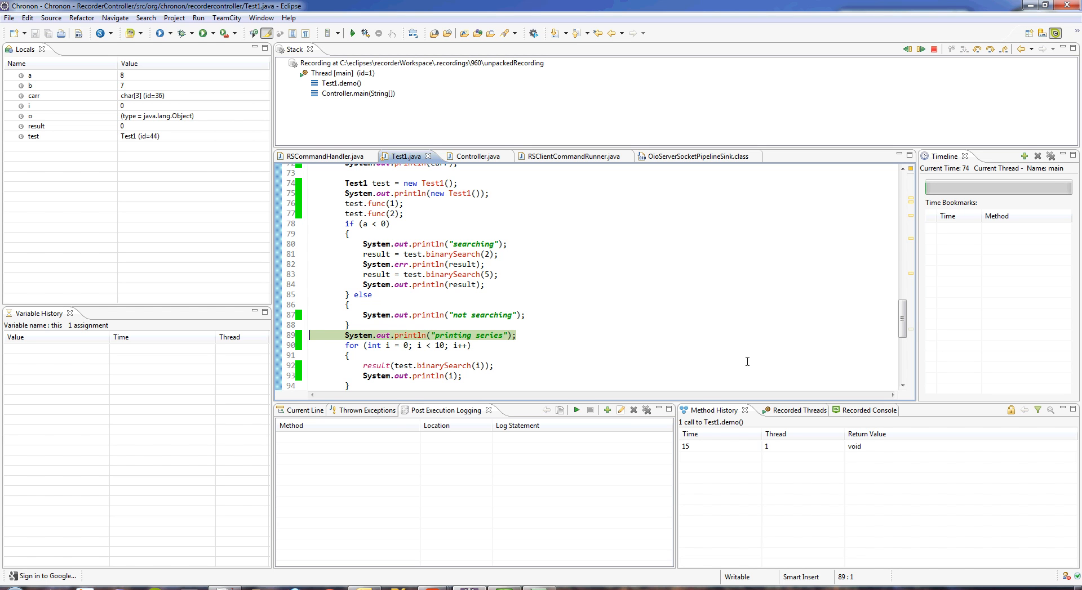
mouse_move(557, 311)
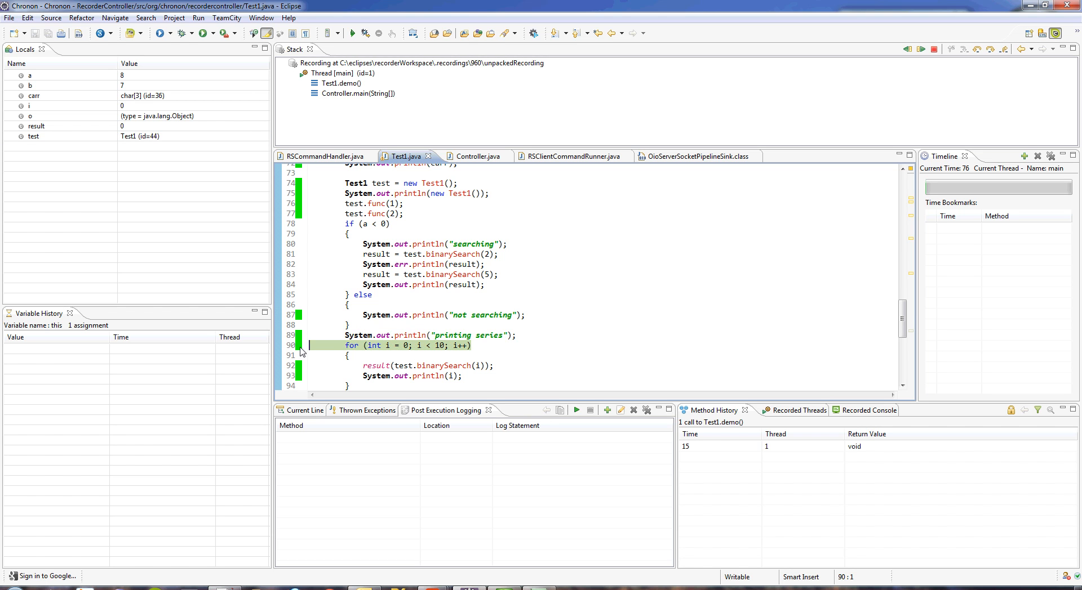
- Show i's assignment history, jump to where i became 3, step to the print, then step back to i equal 2
left_click(30, 105)
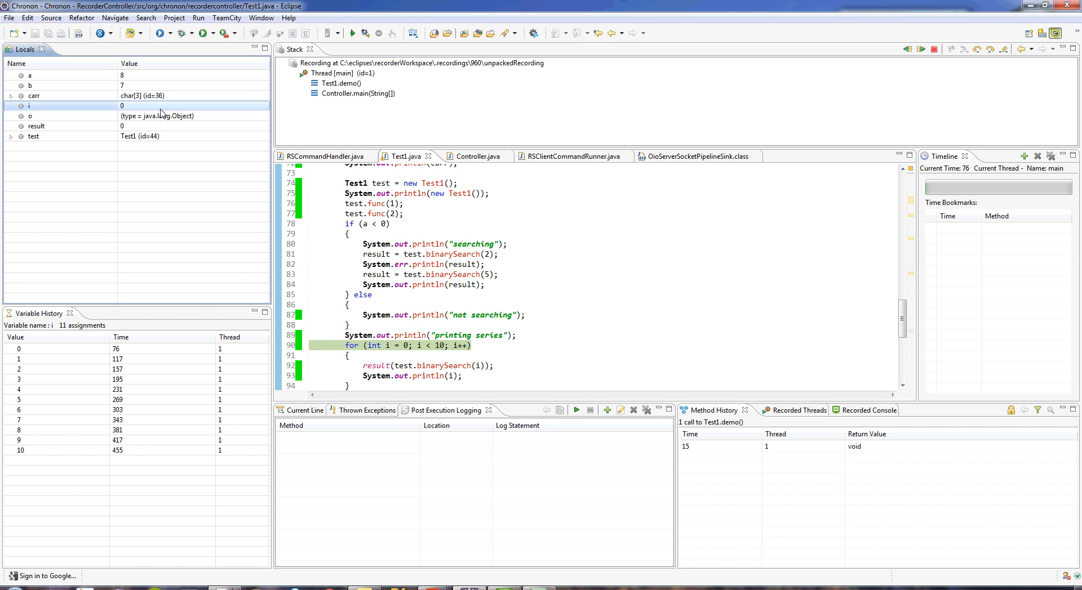
left_click(69, 360)
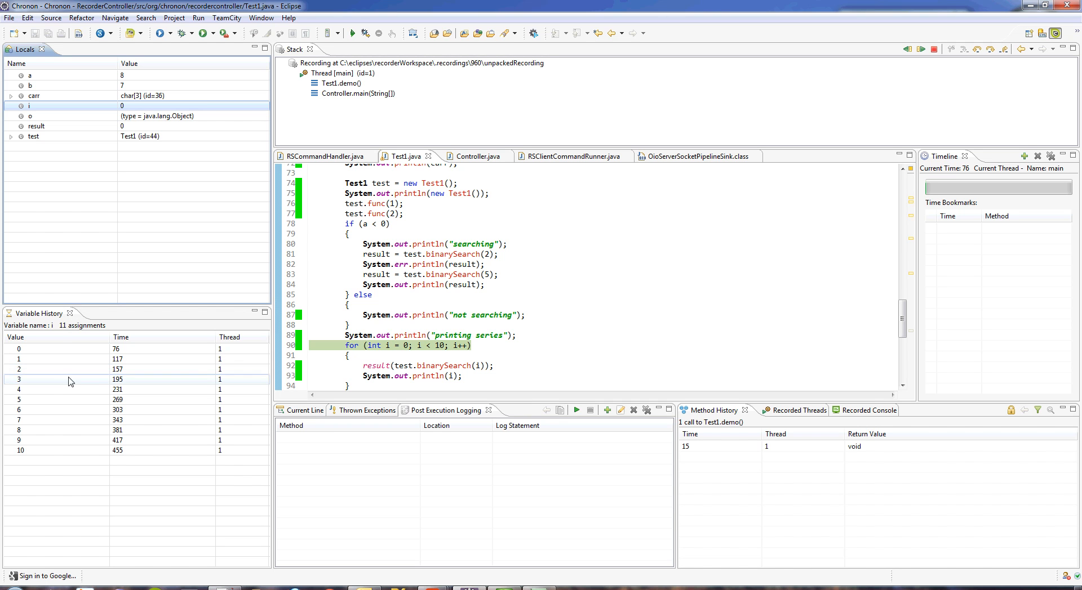
left_click(69, 379)
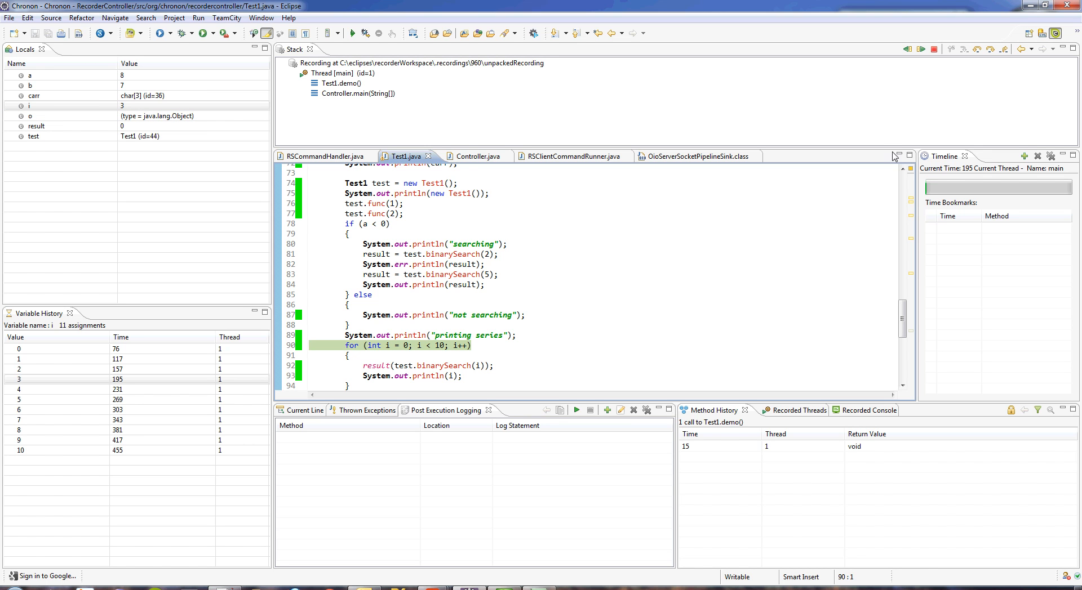
left_click(992, 49)
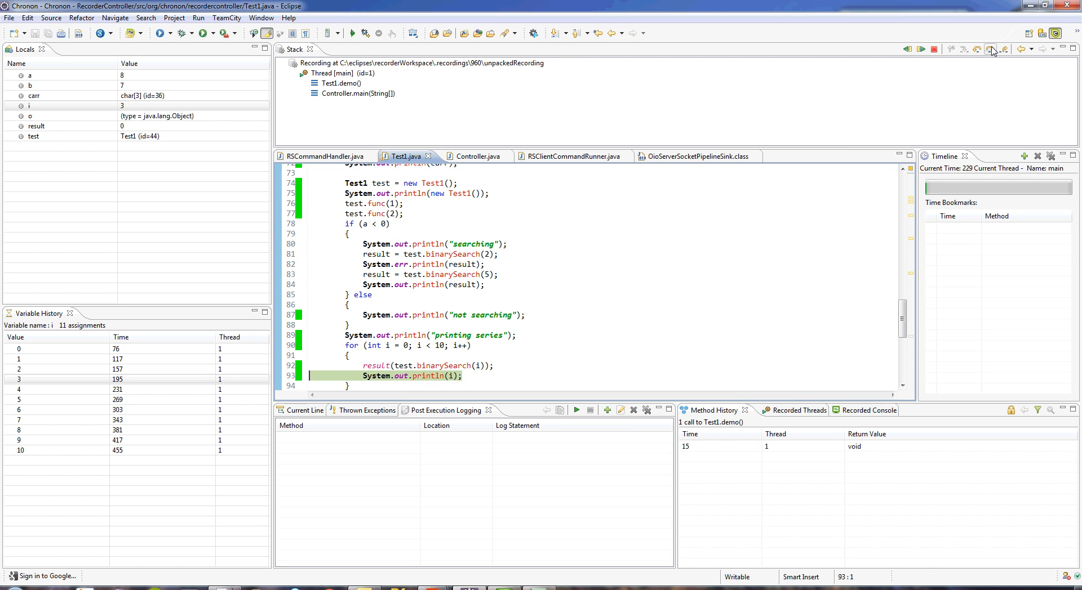
left_click(977, 49)
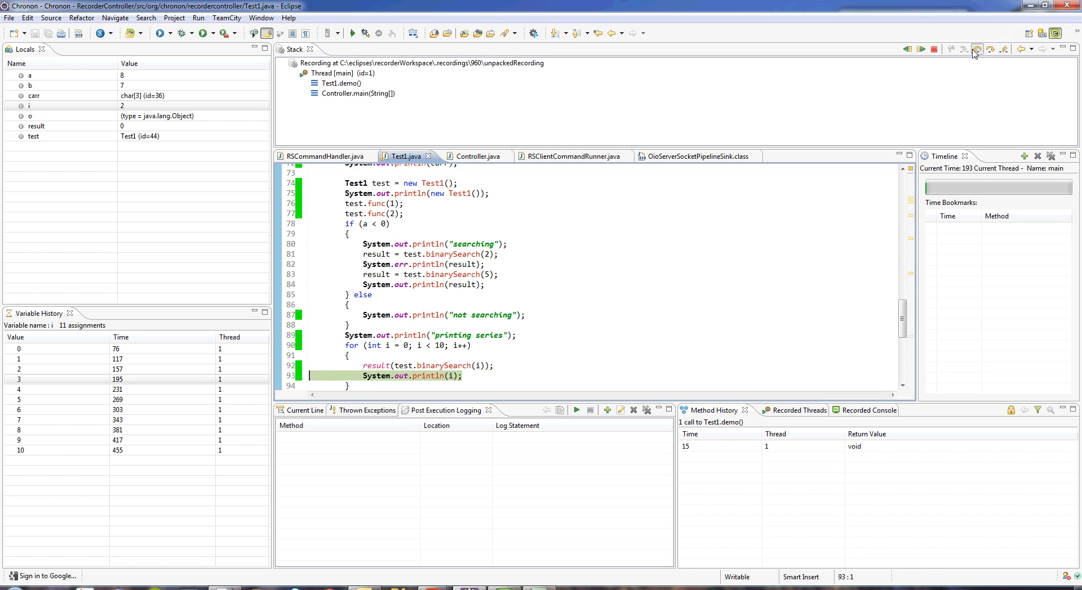
mouse_move(455, 214)
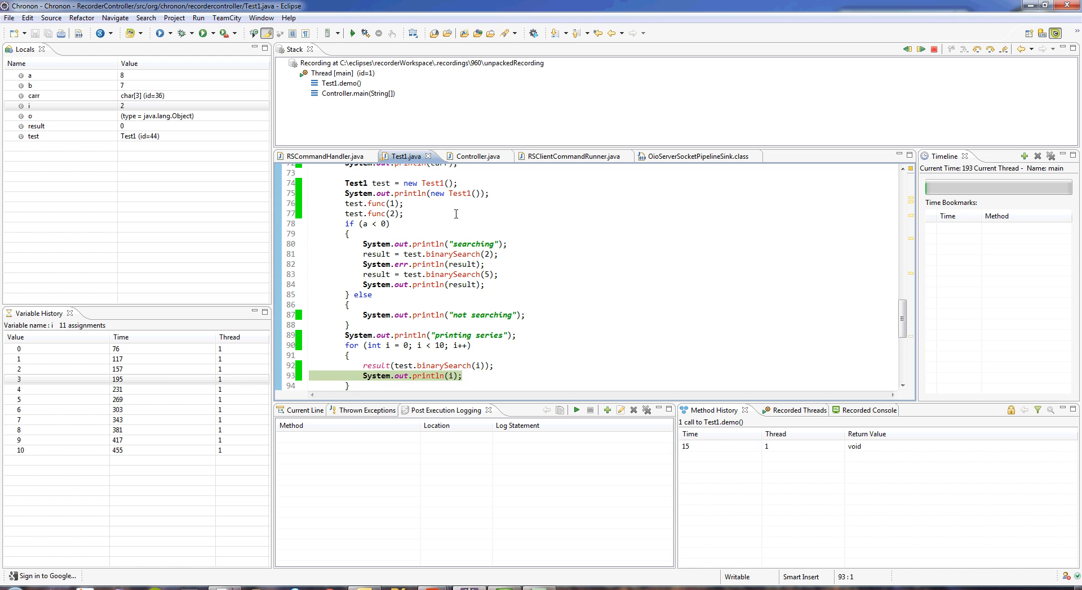
- Step into the binarySearch method from Test1.demo
scroll("up", 3)
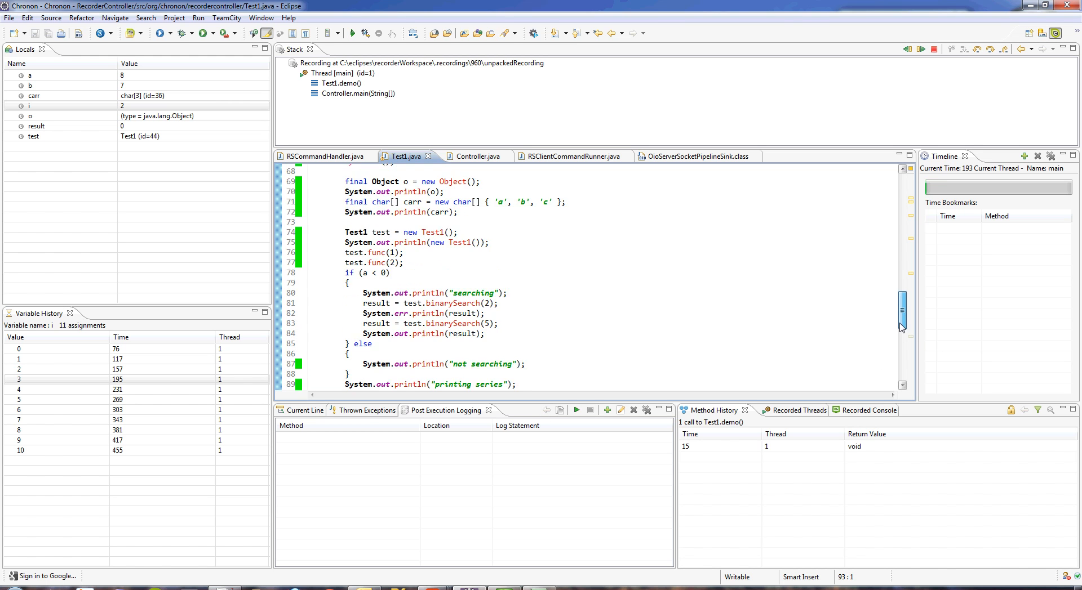
scroll("up", 3)
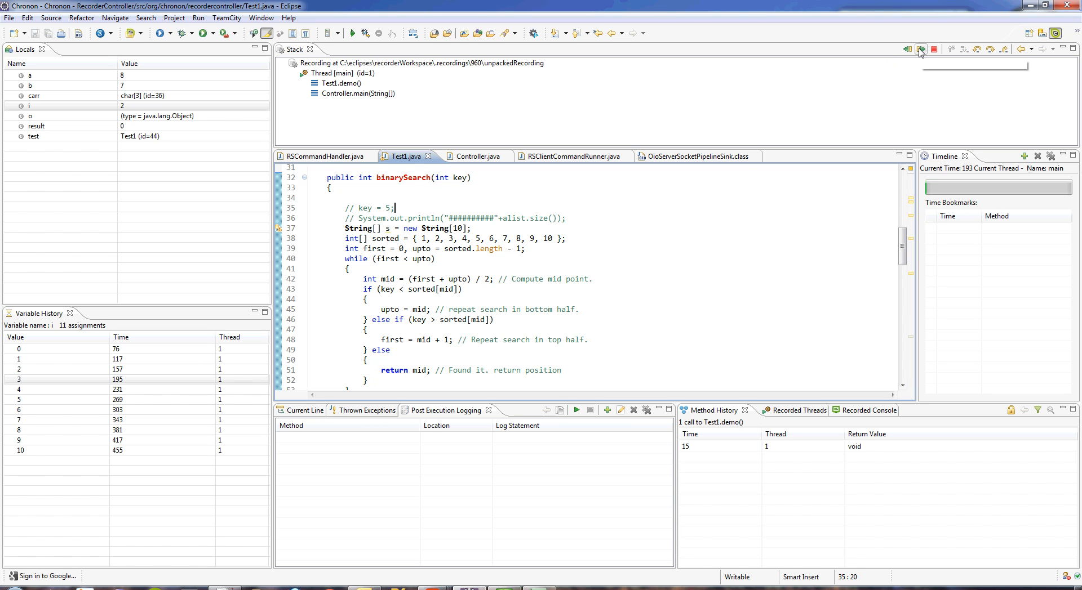
left_click(920, 49)
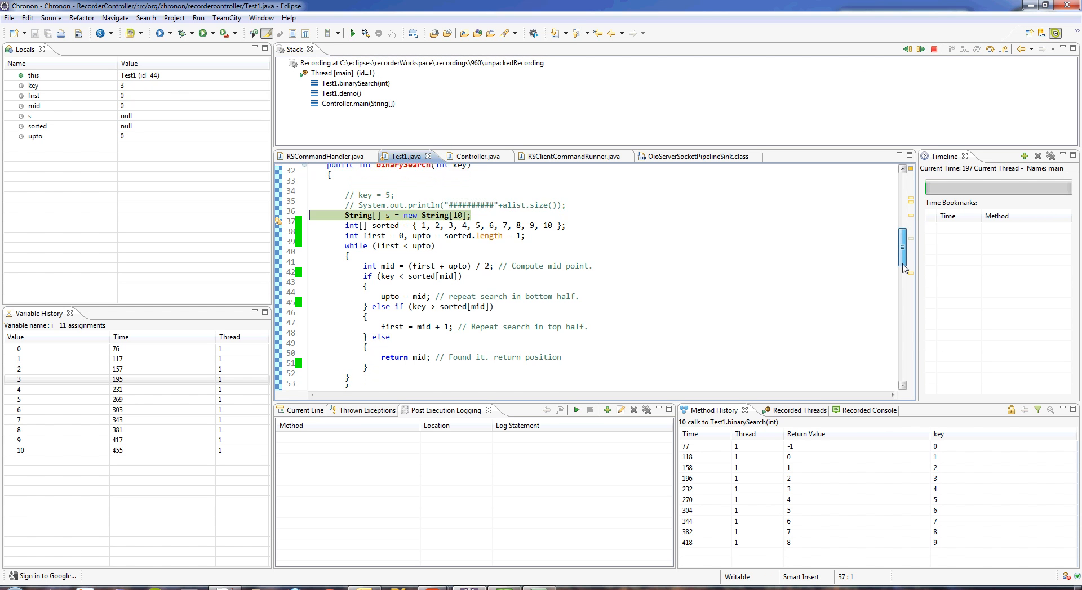
scroll("down", 3)
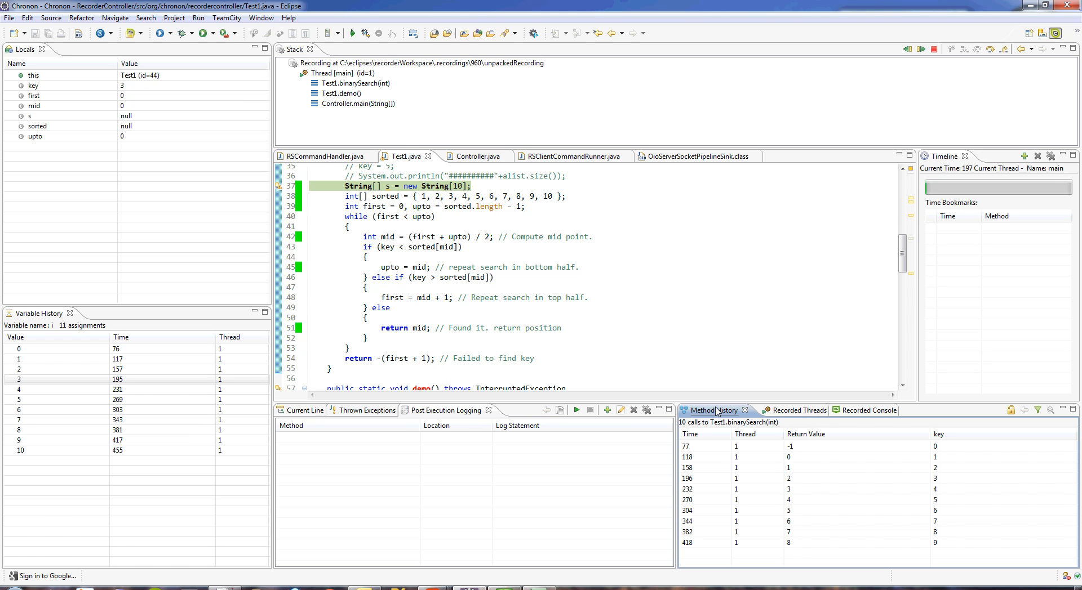
mouse_move(712, 463)
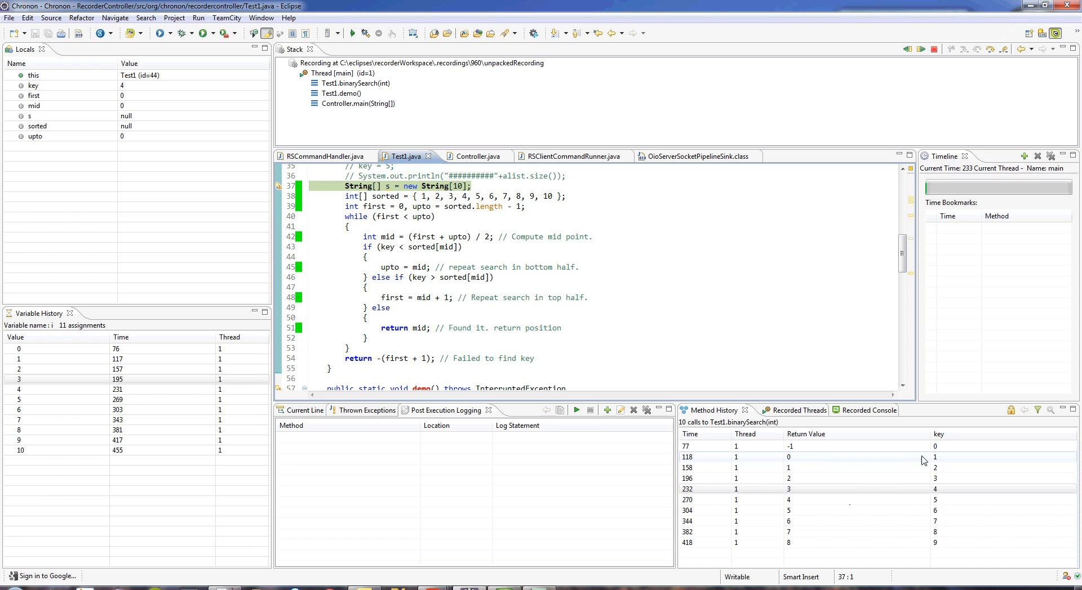
- Jump among the recorded binarySearch calls with keys 4, 3, 7, ending on key 2
left_click(735, 489)
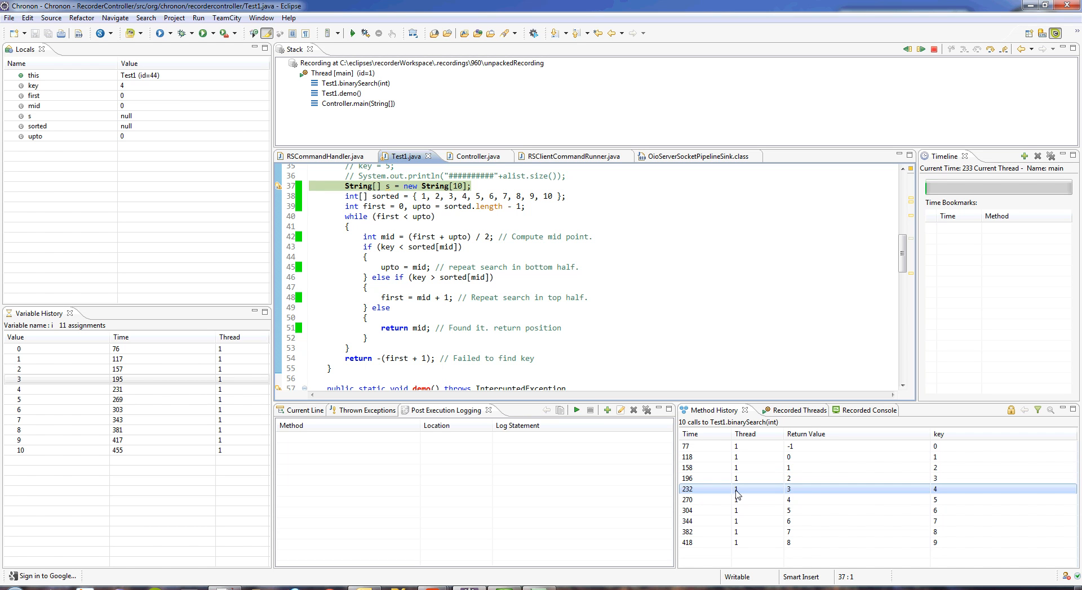
left_click(734, 478)
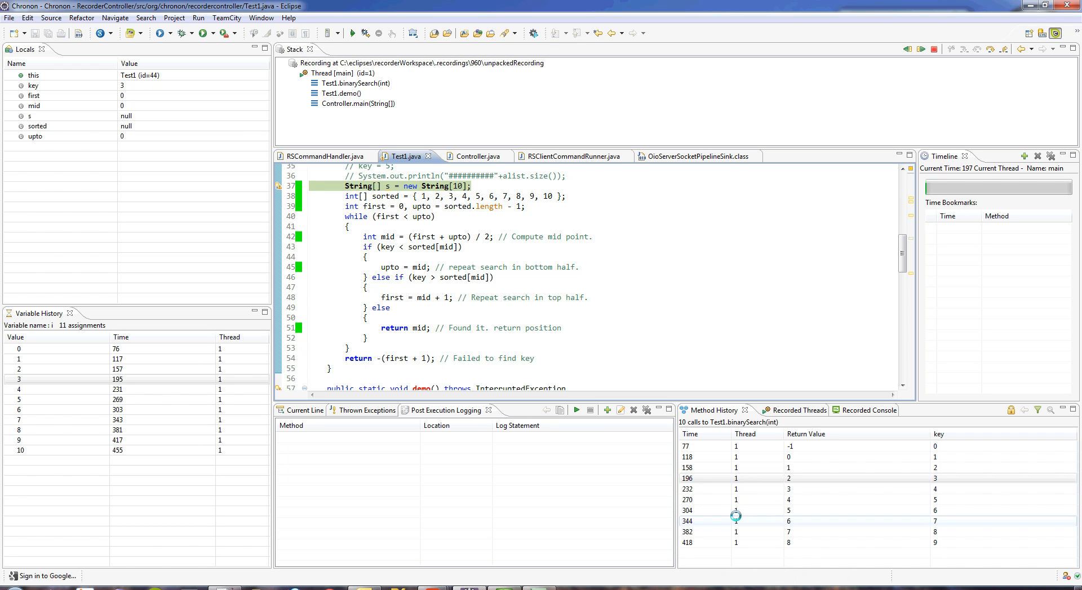
left_click(734, 522)
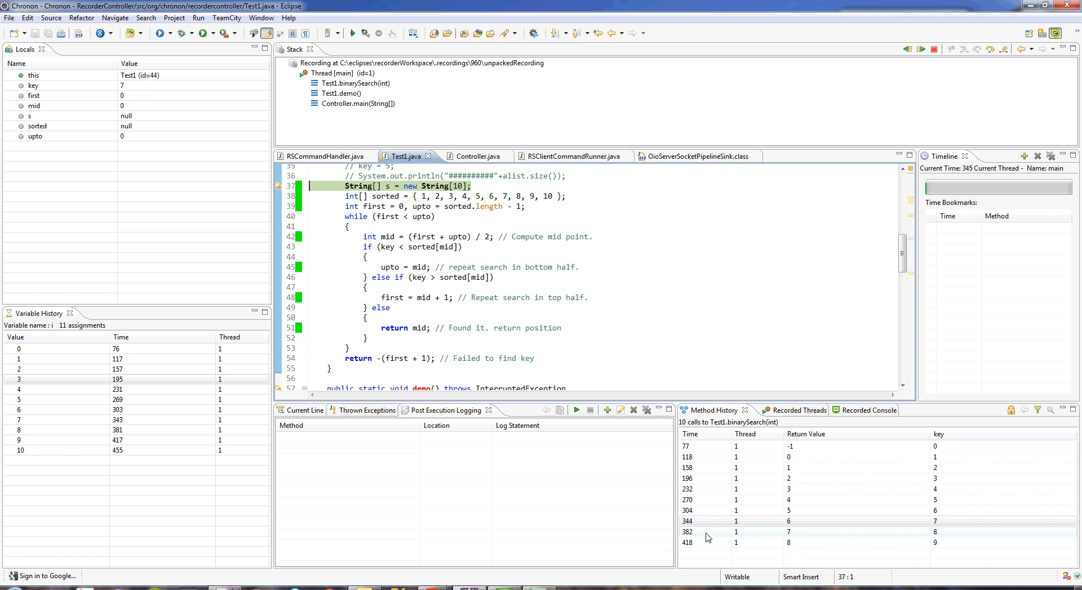
left_click(708, 510)
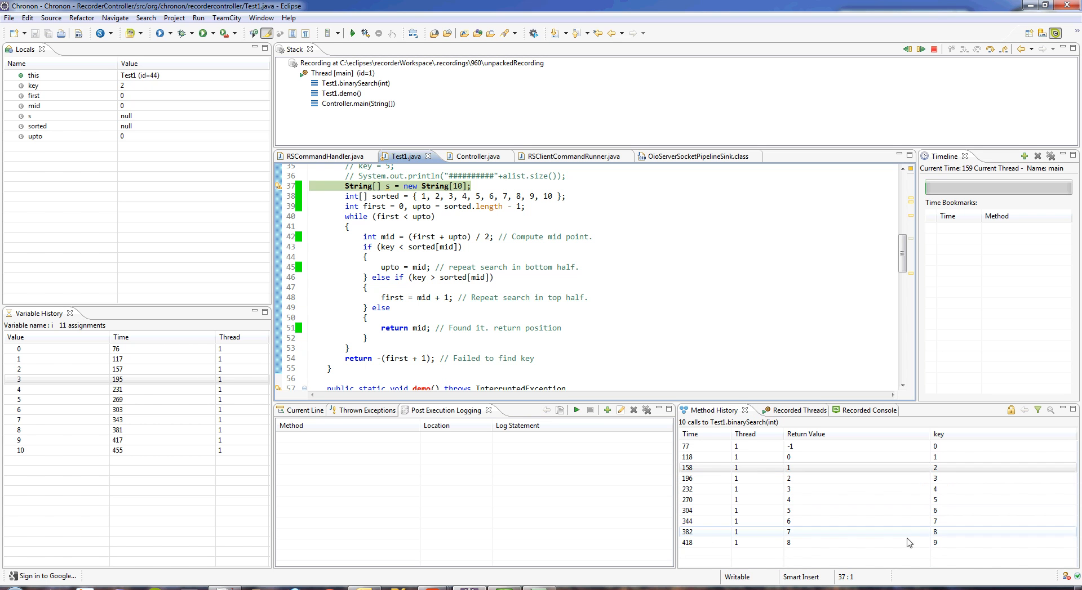
mouse_move(1038, 412)
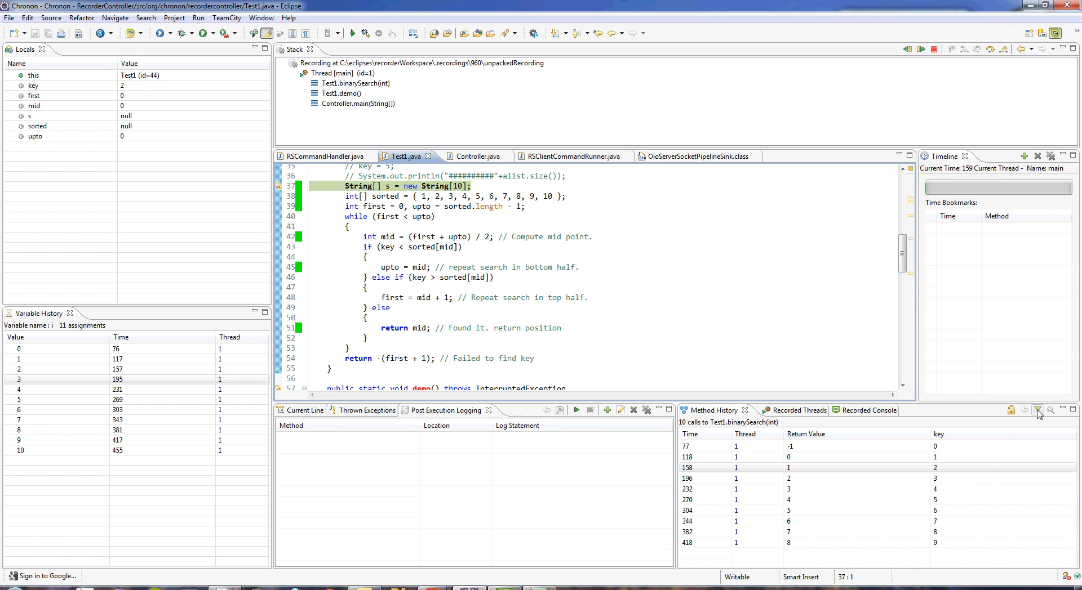
- Filter binarySearch calls to line hit 48 with a numeric condition on mid, then jump to the key 8 call
left_click(1037, 409)
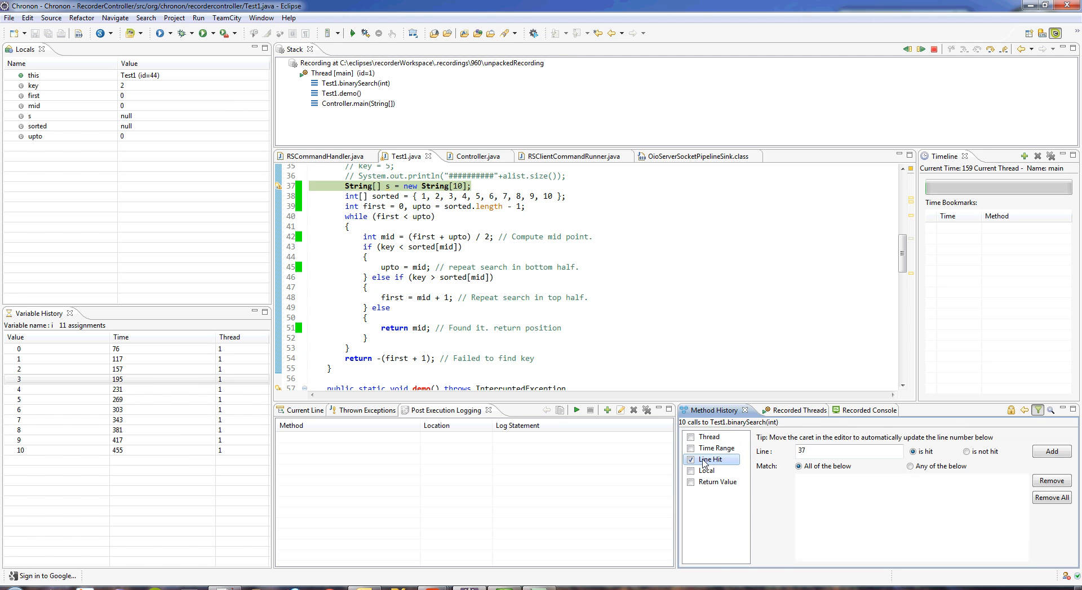
left_click(428, 297)
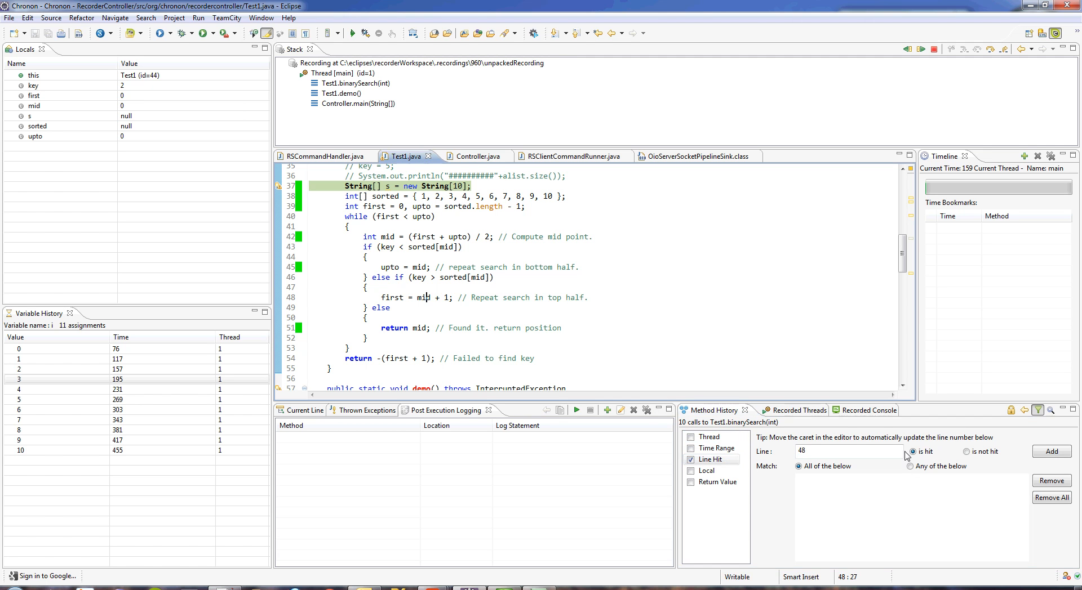
left_click(691, 470)
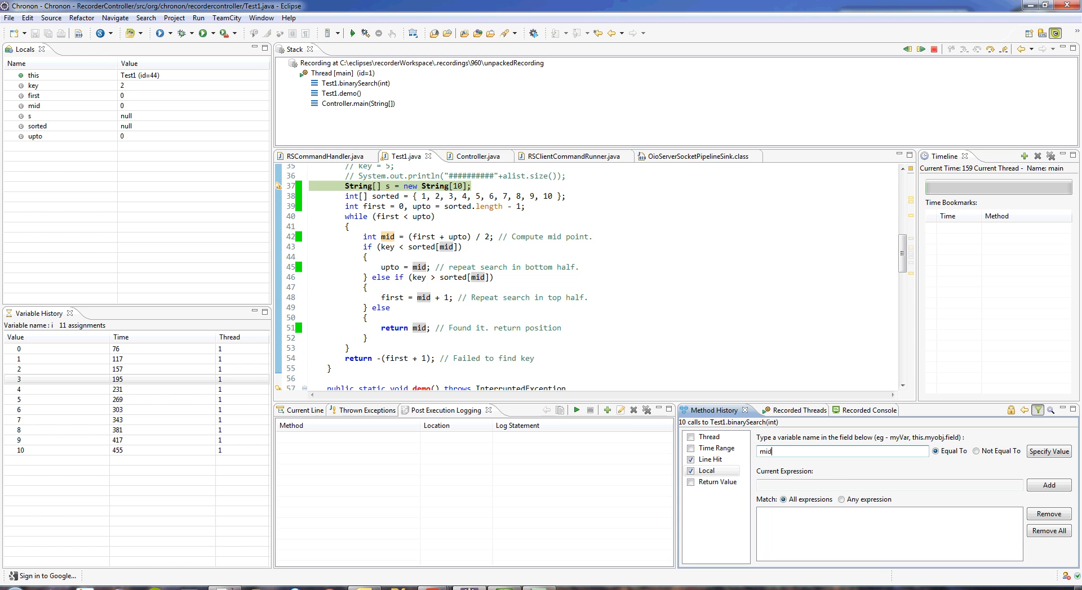
left_click(1048, 452)
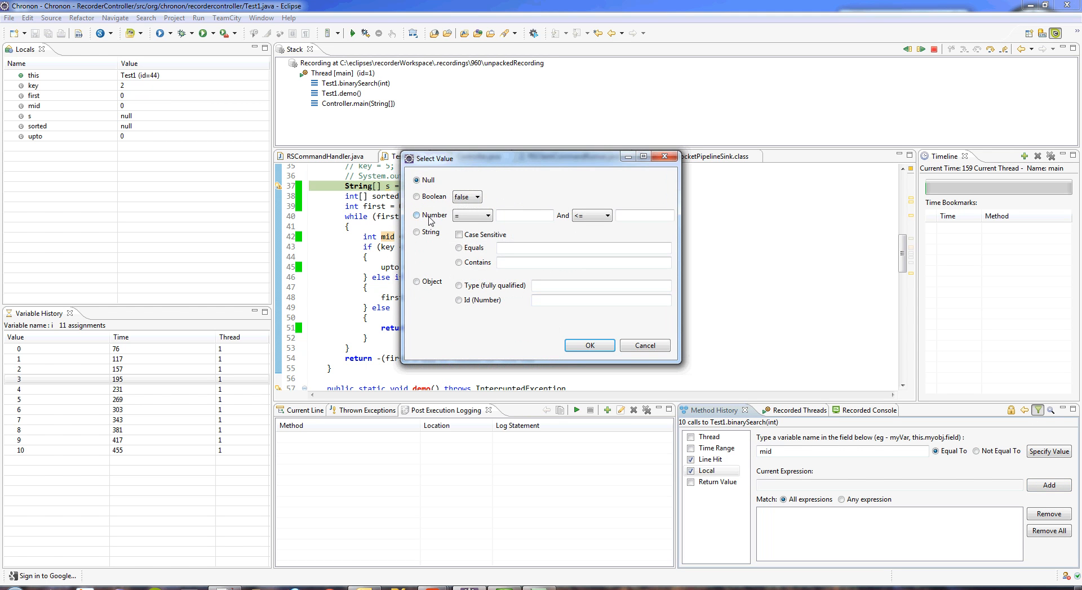
left_click(417, 215)
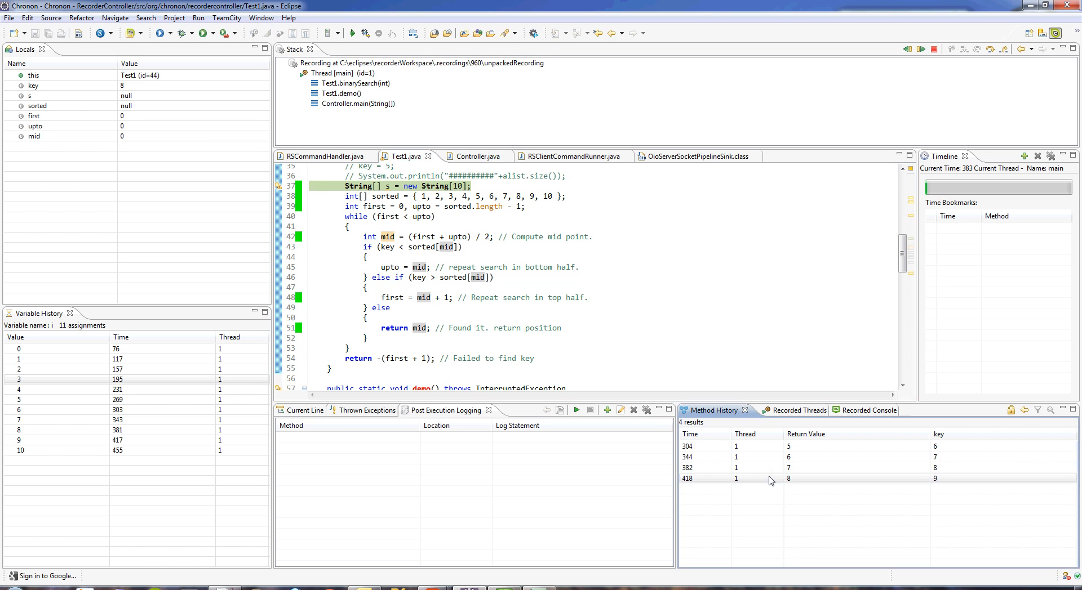
left_click(35, 136)
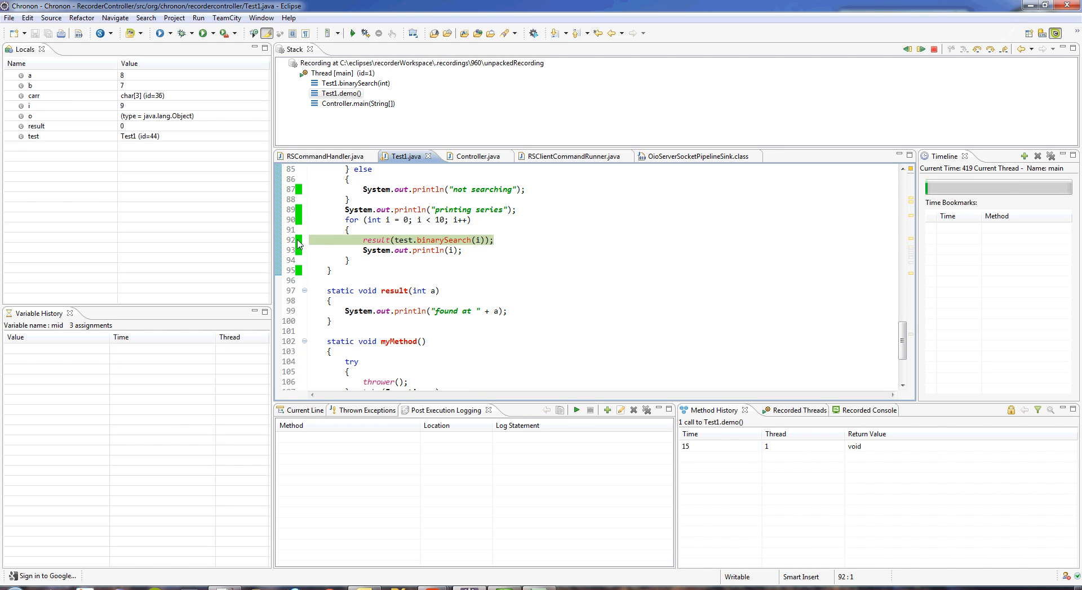
mouse_move(375, 240)
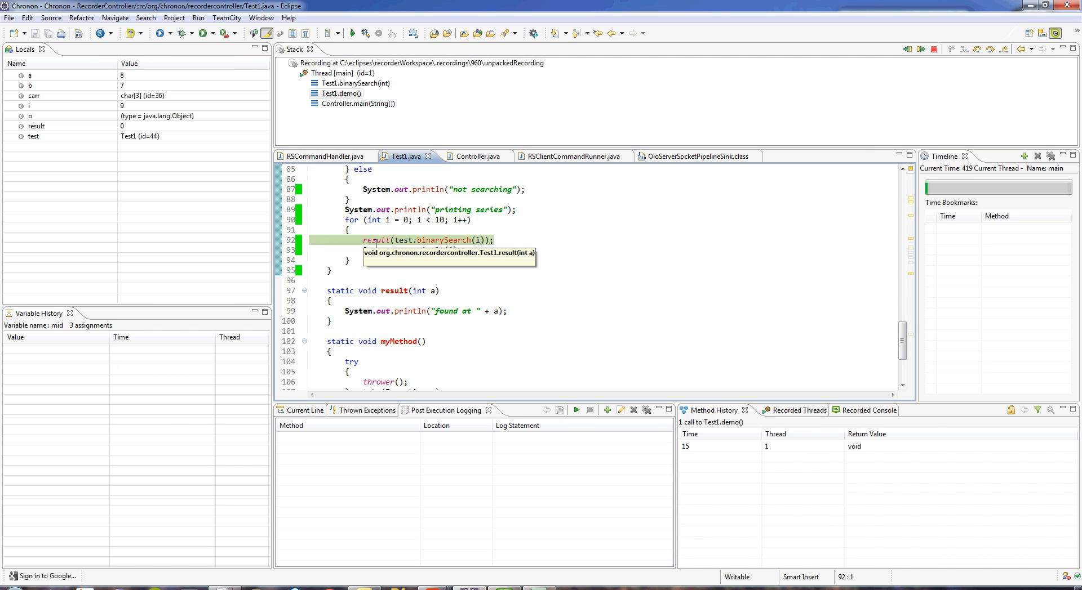
mouse_move(496, 240)
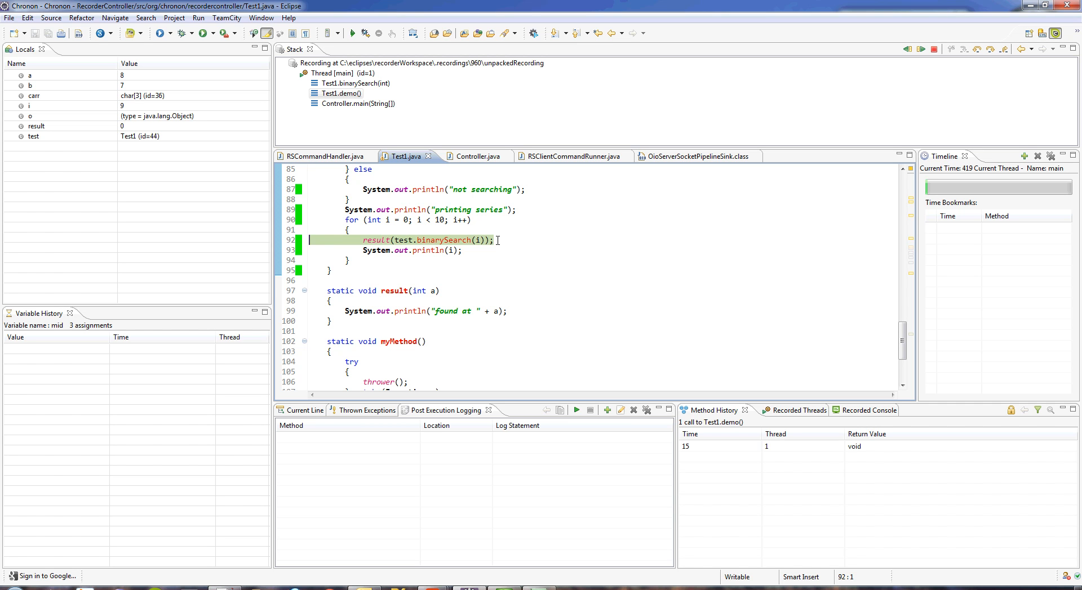
- List the current line's calls, reveal binarySearch and result arguments, then step into the result call
left_click(303, 410)
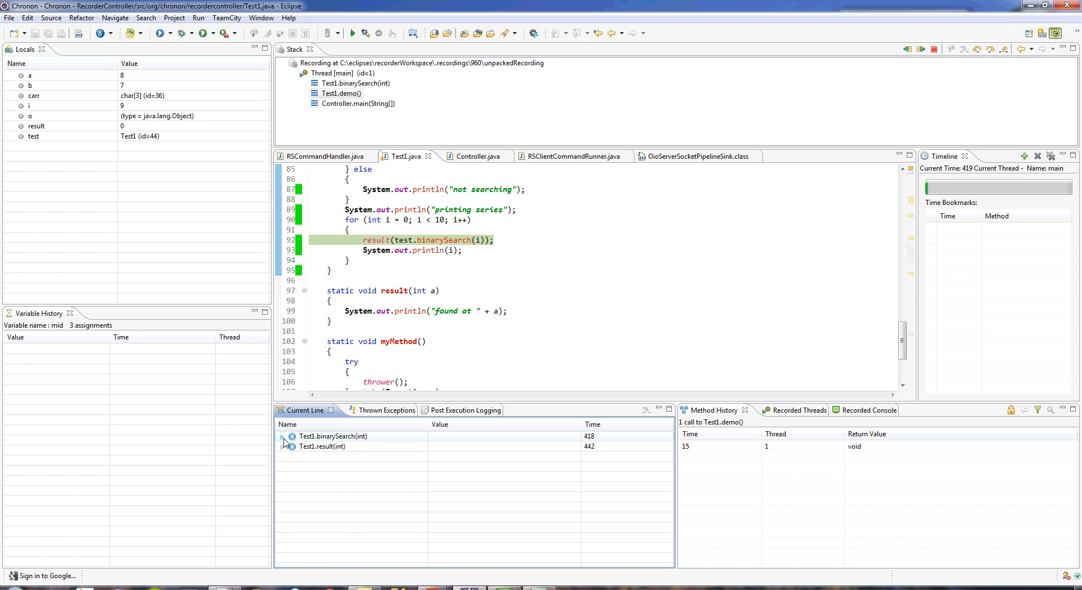
left_click(281, 436)
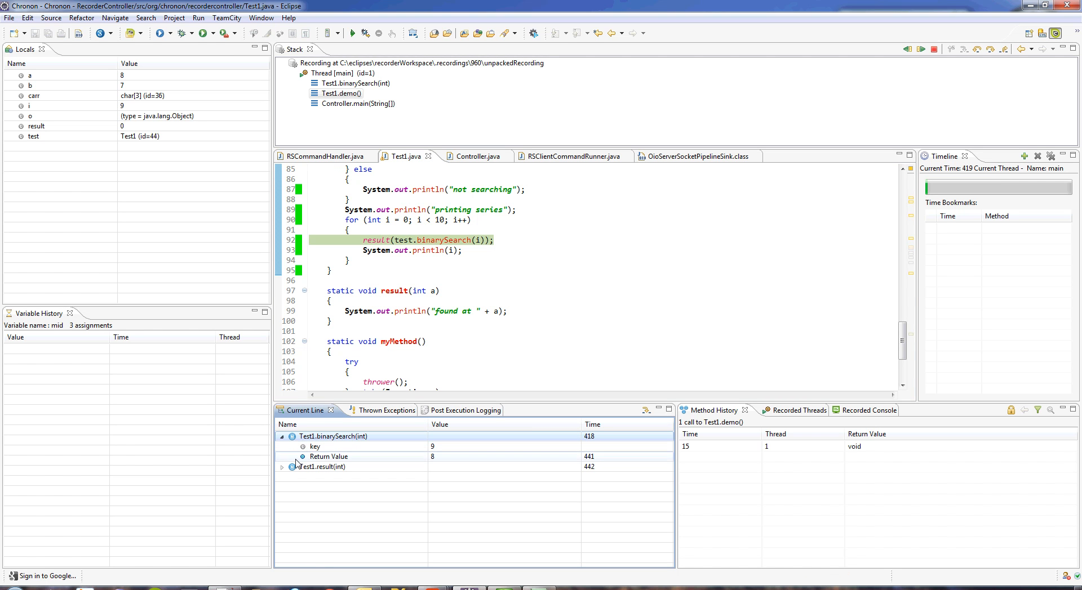
left_click(281, 467)
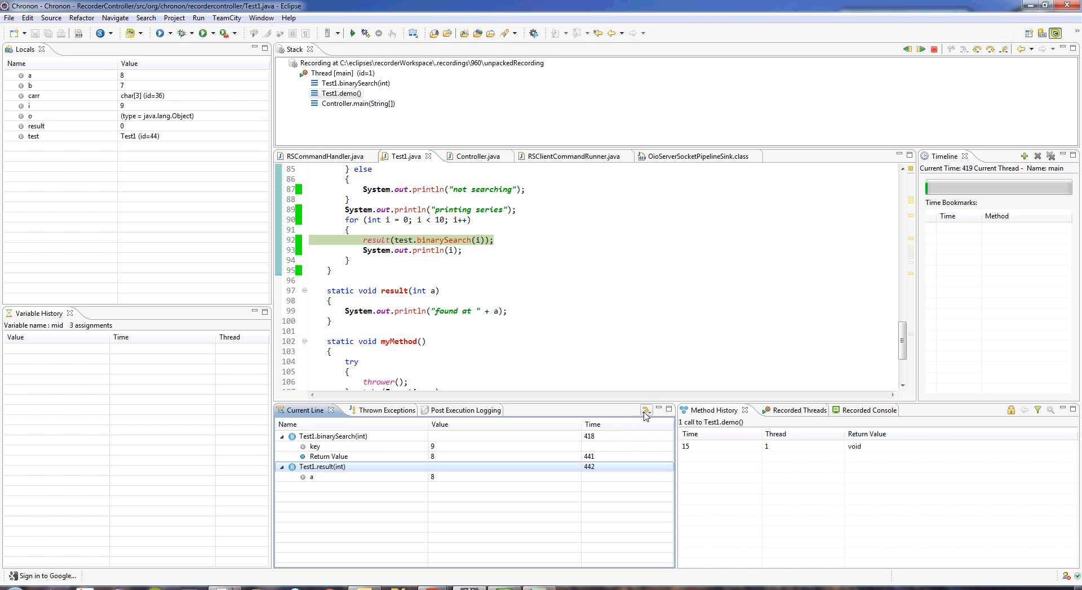
left_click(645, 410)
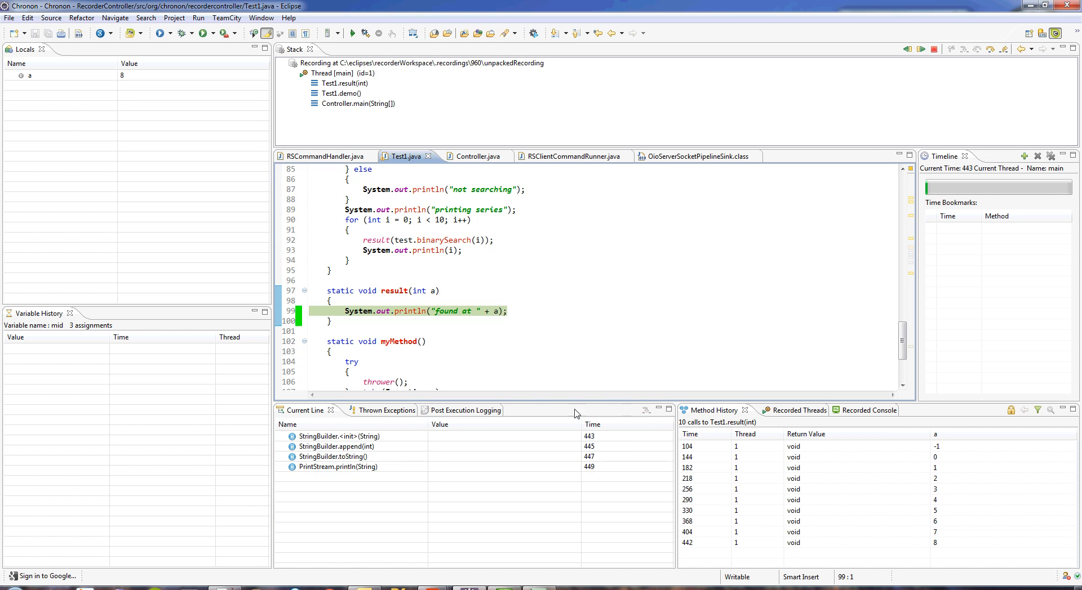
- Jump to the last thrown SocketTimeoutException, inspect this and its channel config, then step back to line 200
left_click(365, 410)
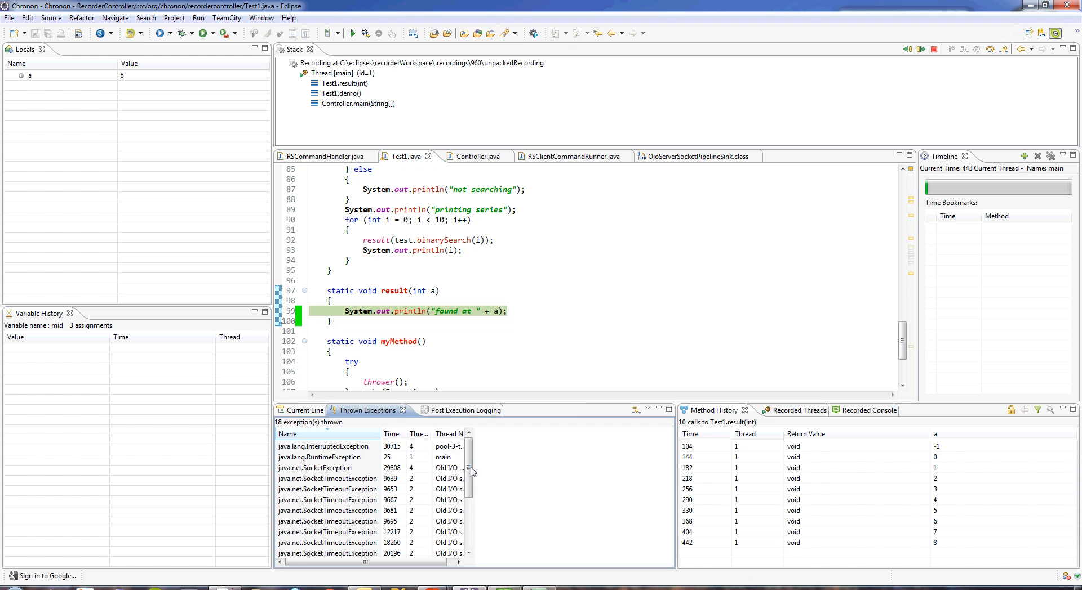
scroll("down", 3)
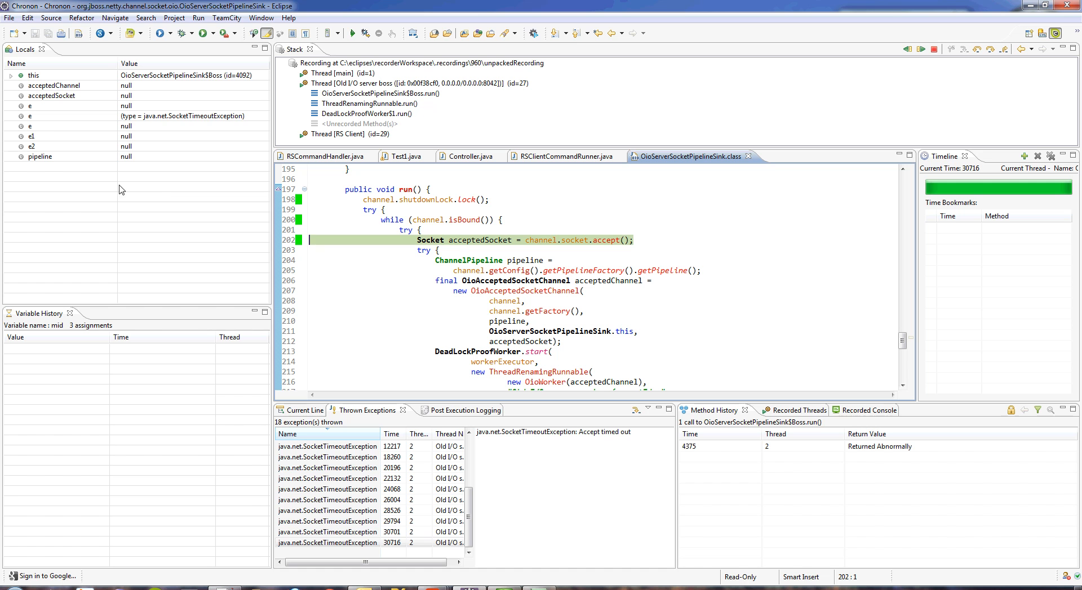
left_click(12, 75)
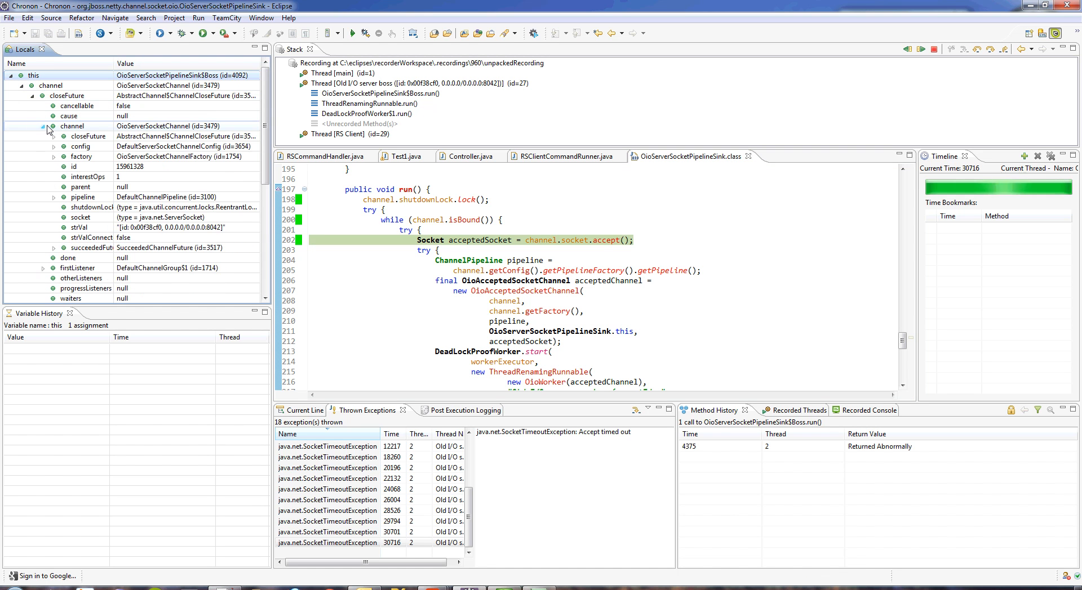
left_click(52, 146)
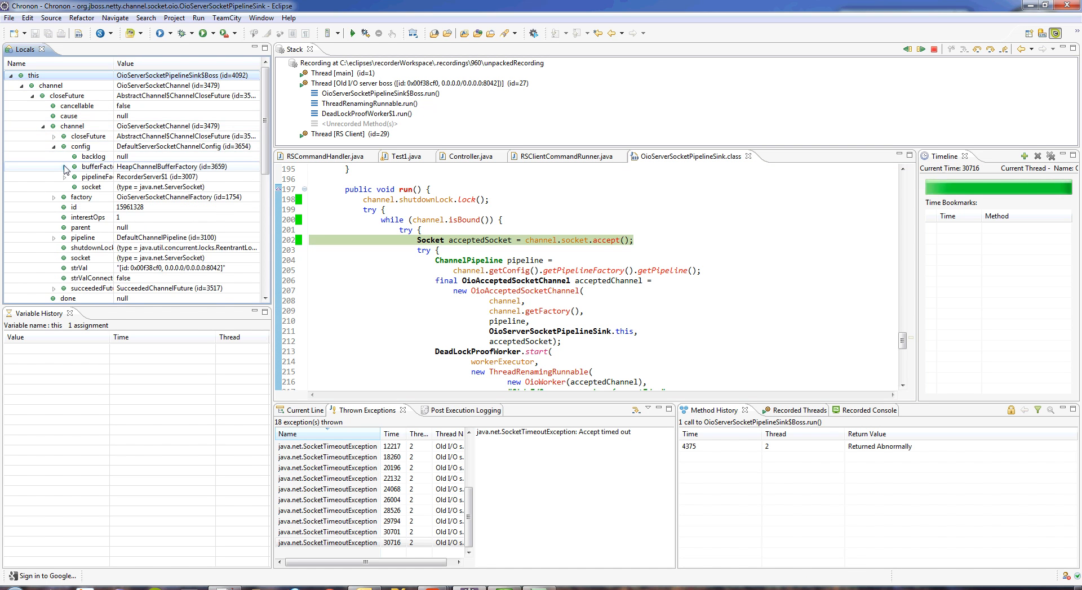
left_click(294, 73)
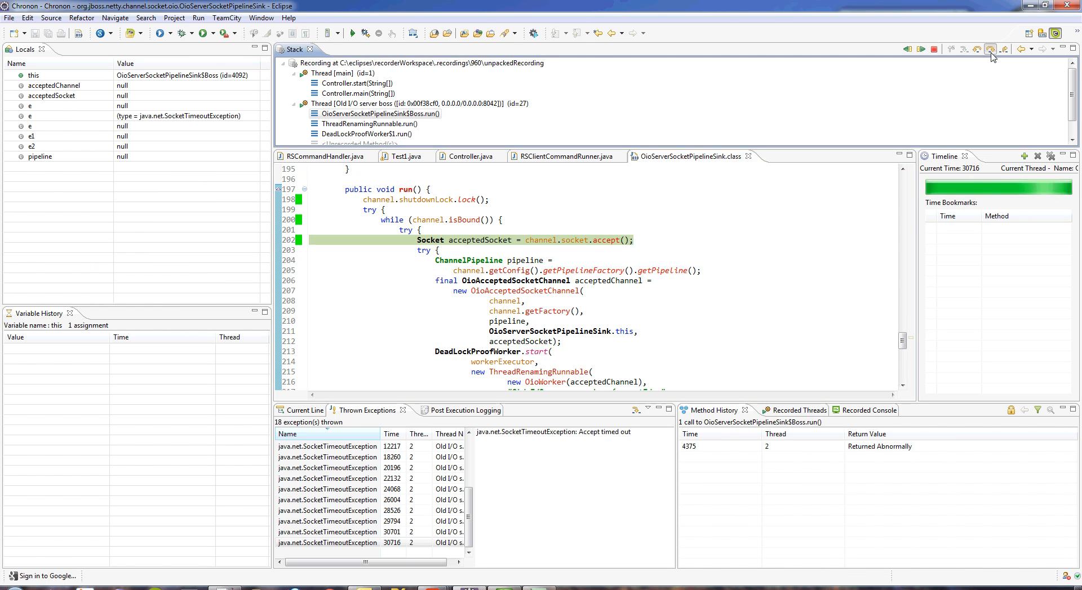
left_click(989, 49)
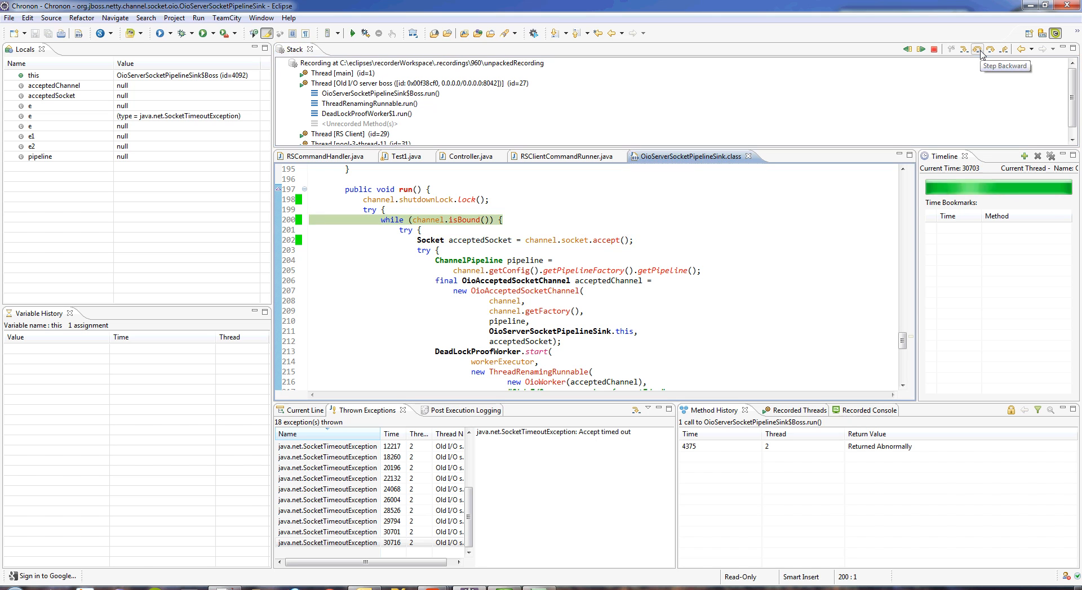
mouse_move(951, 134)
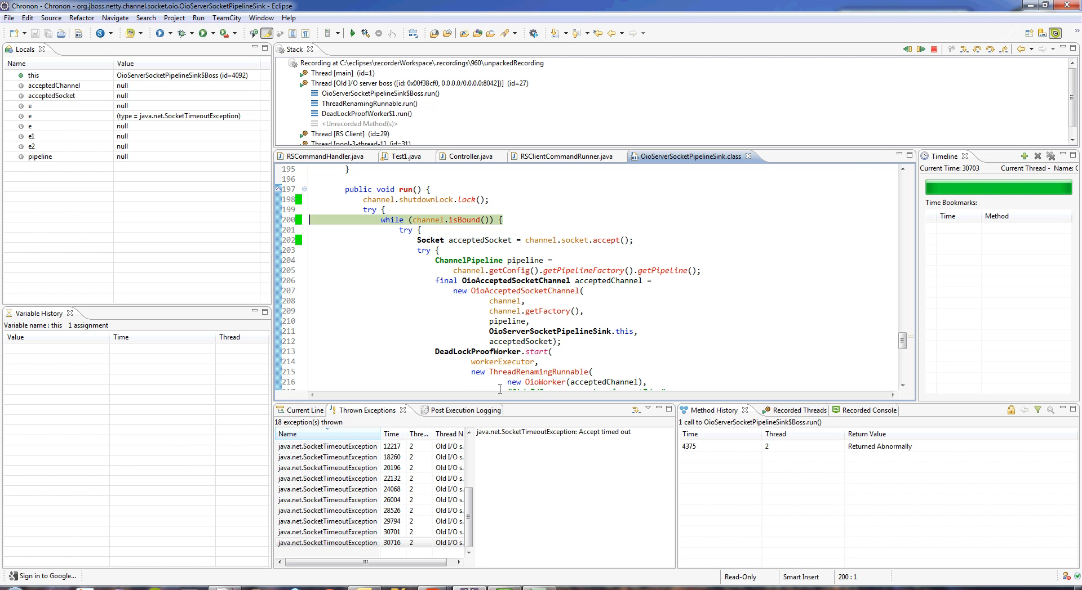
- Show the post-execution logging list and bring up RSClientCommandRunner.java's connect() method
left_click(452, 411)
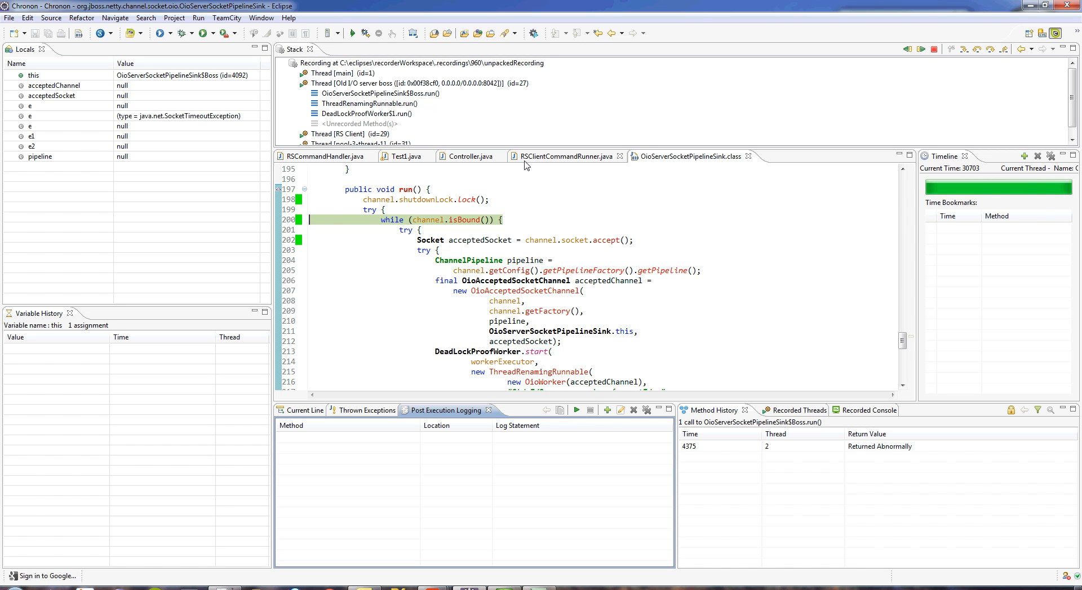
left_click(566, 156)
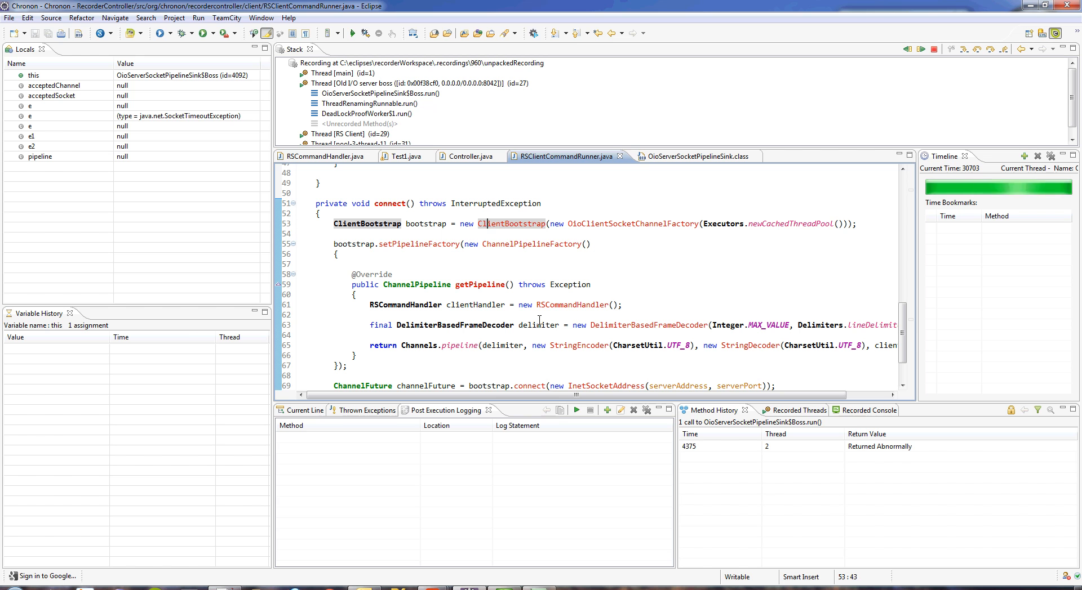
mouse_move(870, 364)
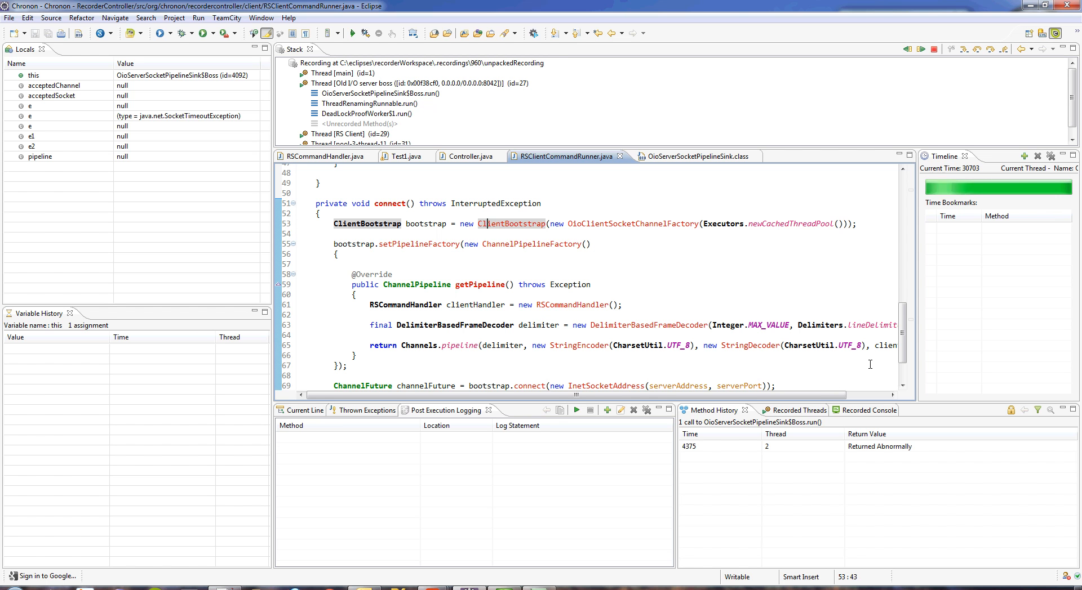
scroll("up", 3)
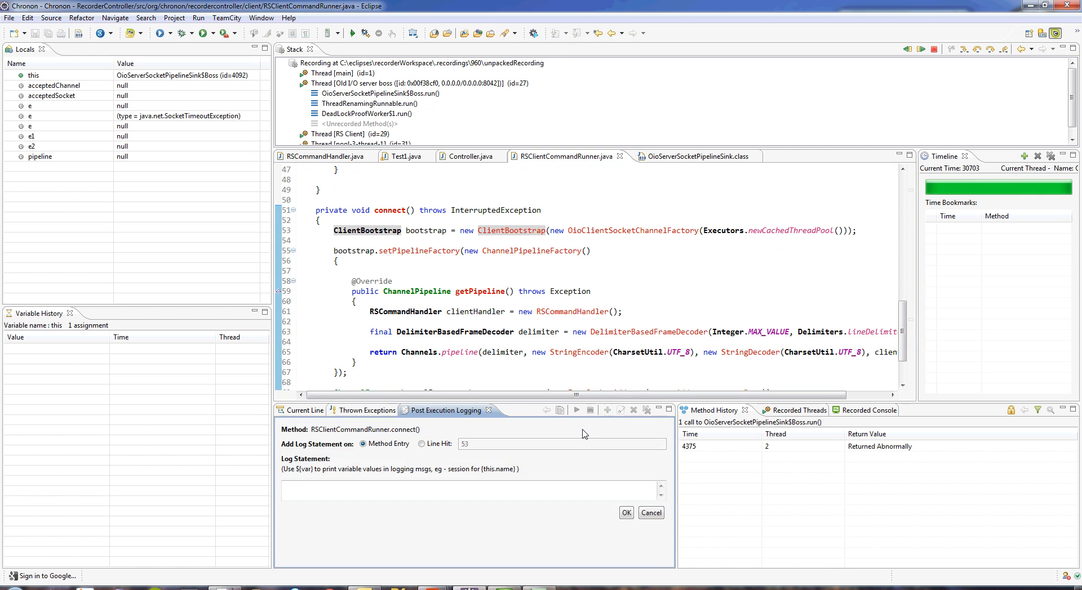
- Add a connect() entry log 'connected to ${this.serverAddress}' and play it, printing 192.168.1.2
type("connected to")
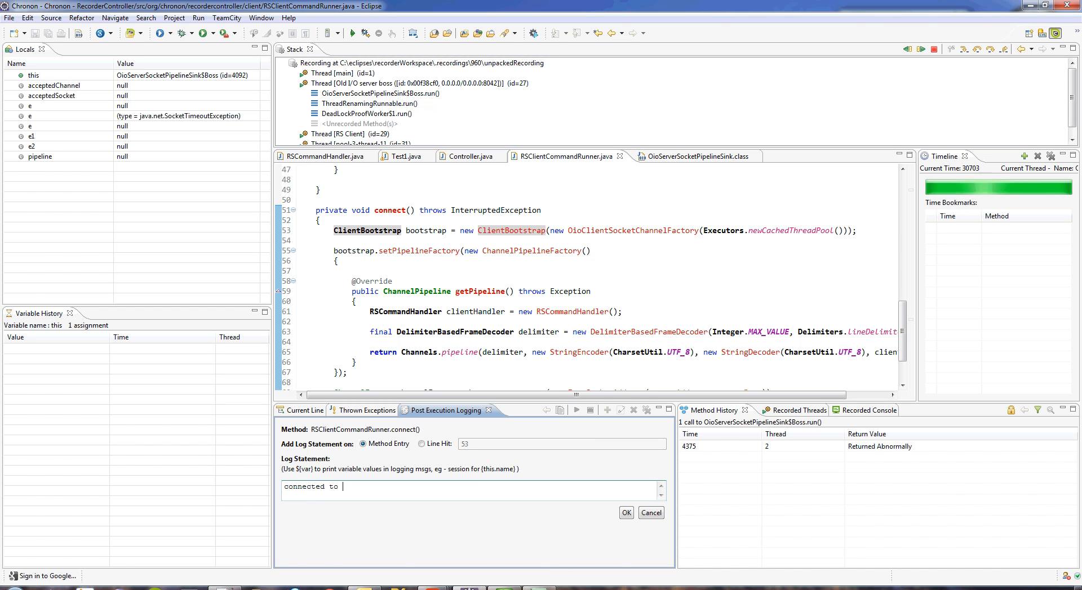
type("${")
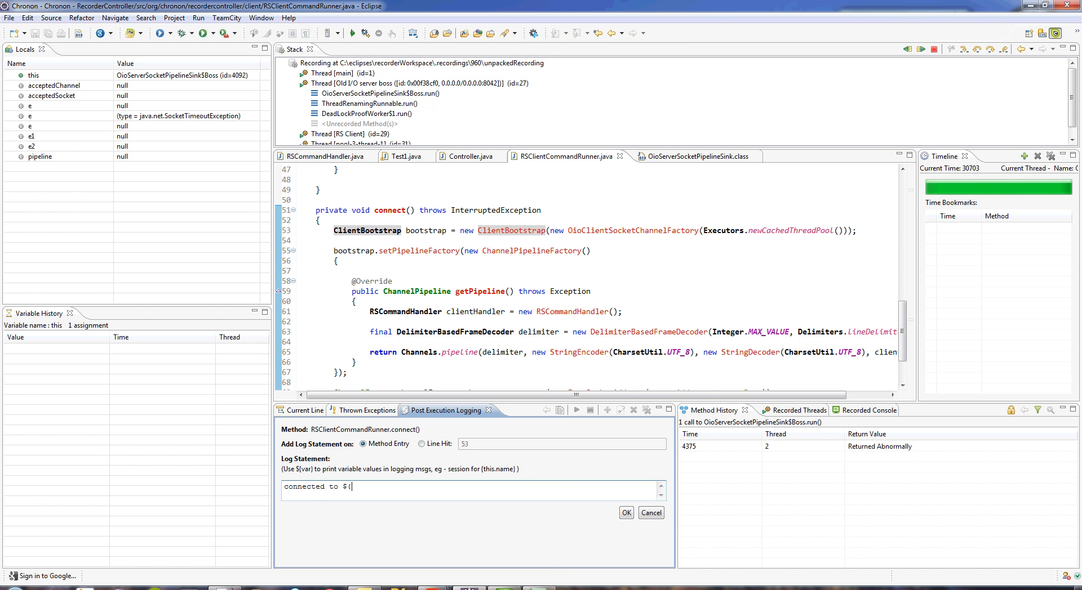
type("this.server")
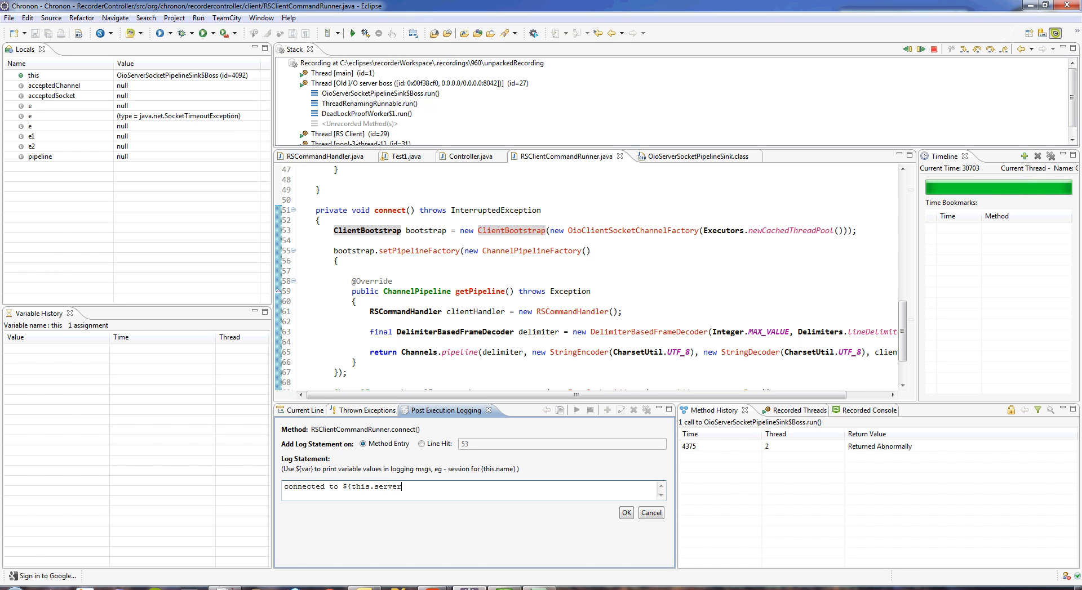
type("Address")
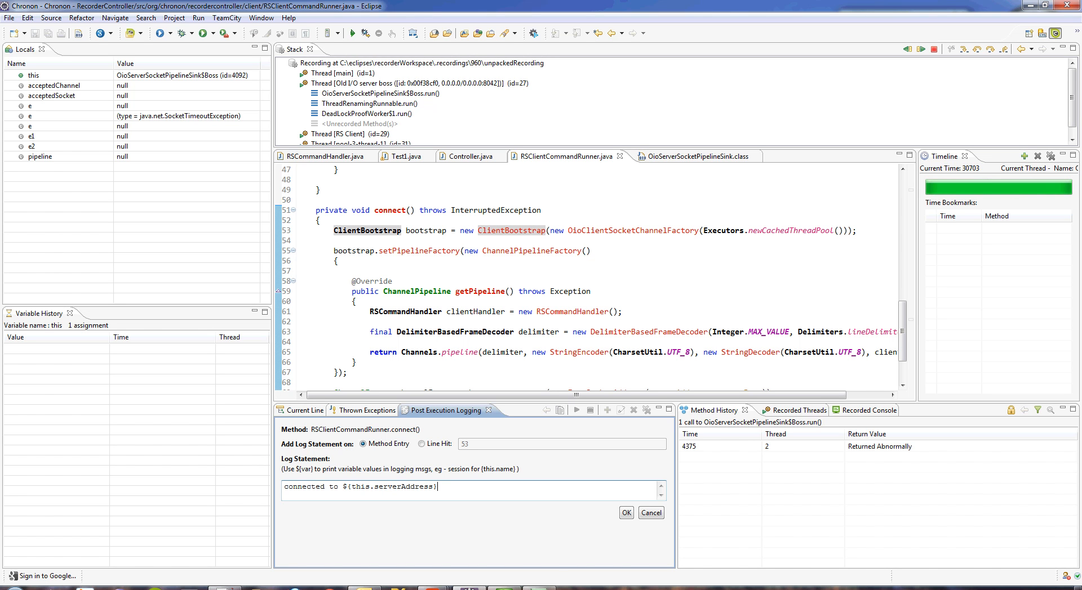
left_click(625, 513)
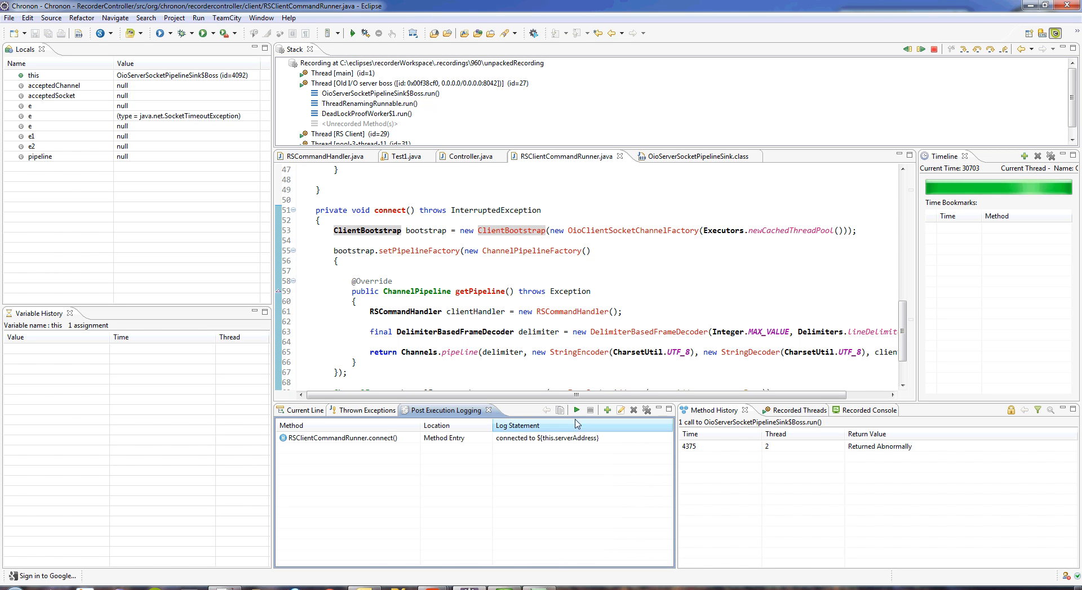
left_click(575, 409)
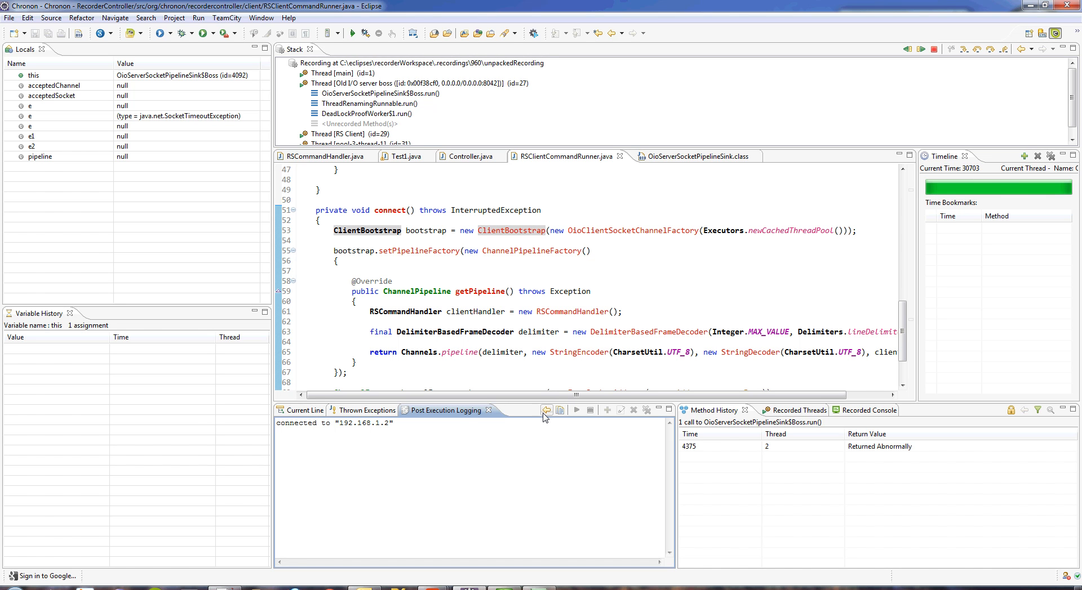
mouse_move(532, 419)
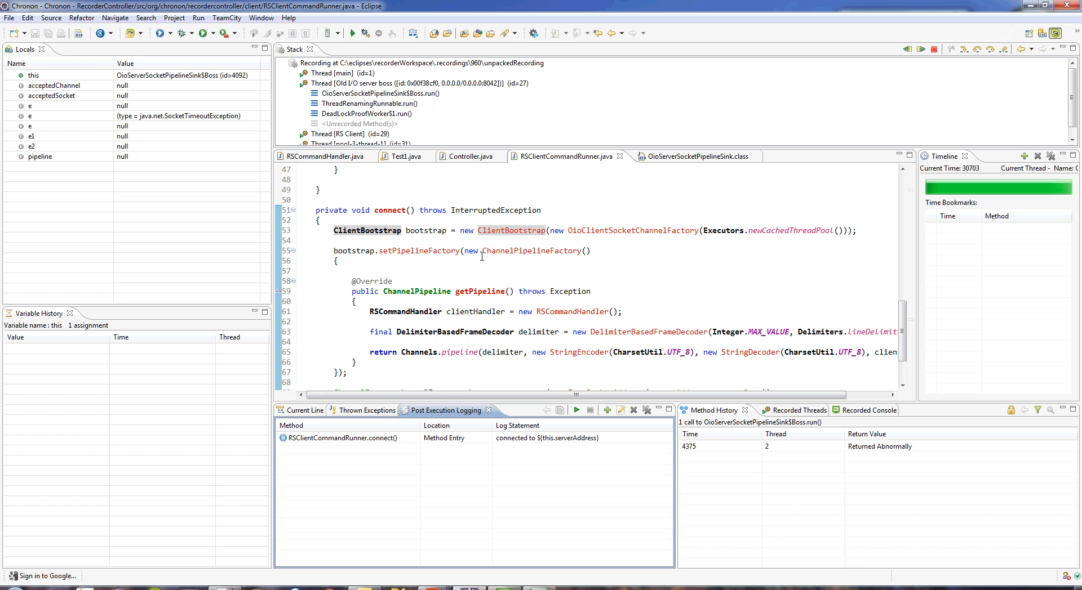
- Add method-entry log statements 'connected' and 'disconnected' on RSCommandHandler's channelConnected and channelDisconnected
left_click(320, 156)
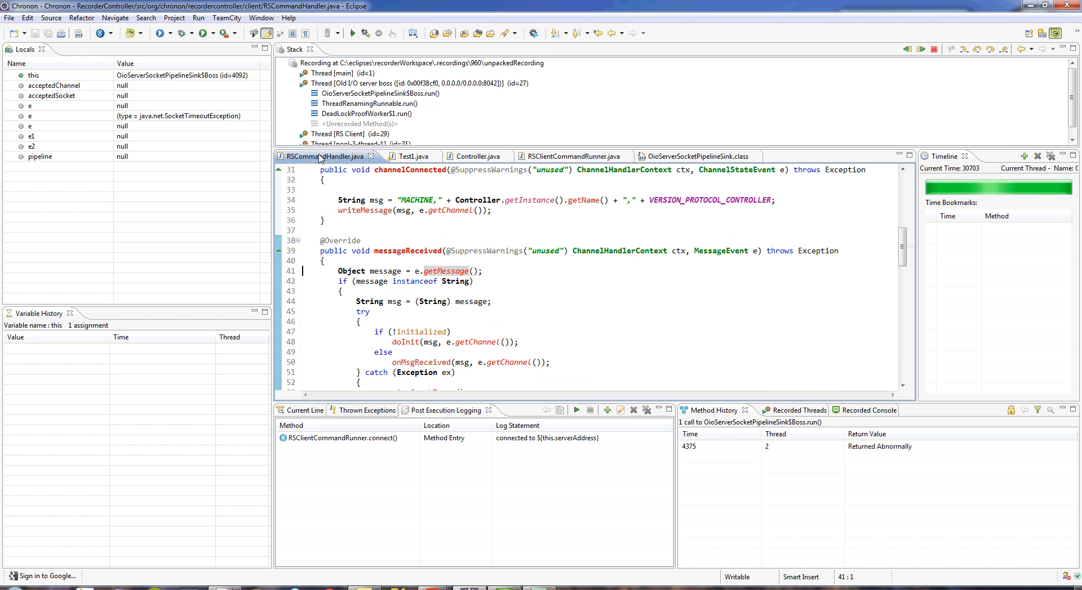
scroll("up", 3)
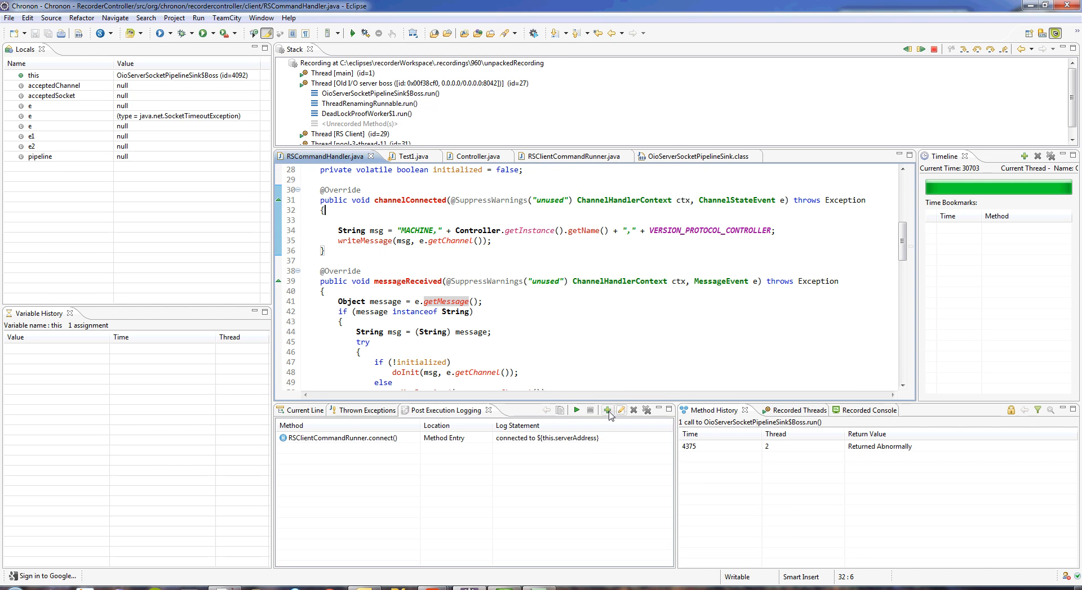
left_click(607, 410)
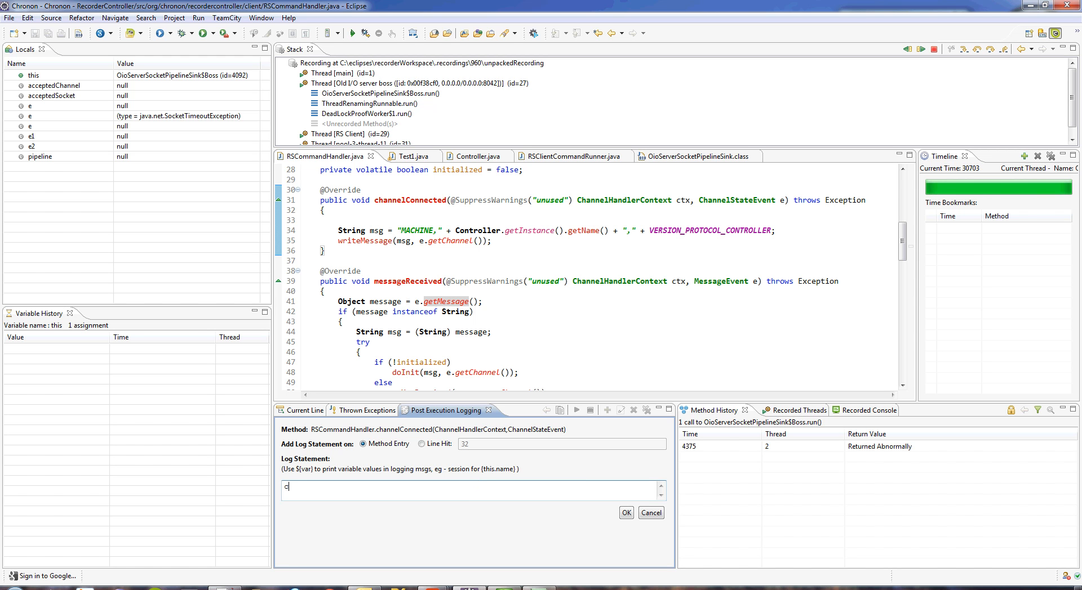
type("onnected")
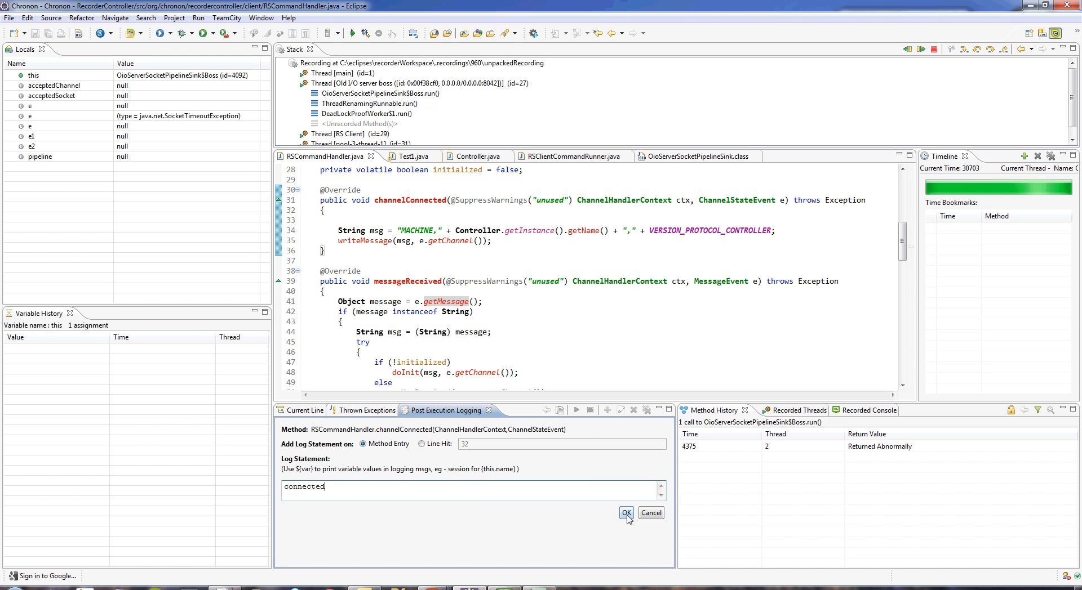
left_click(625, 514)
type("disco")
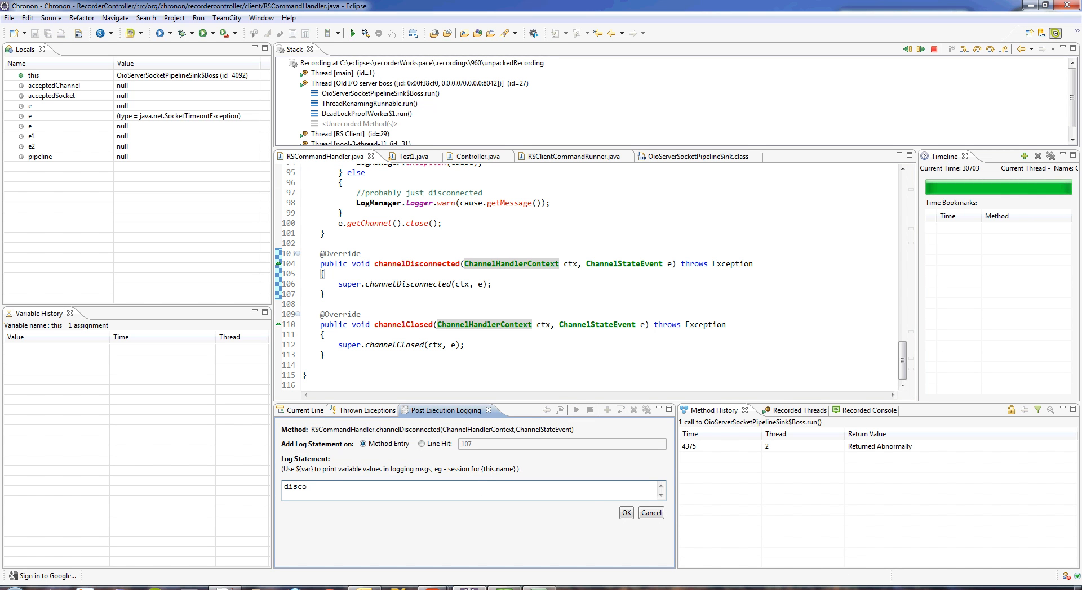
left_click(624, 513)
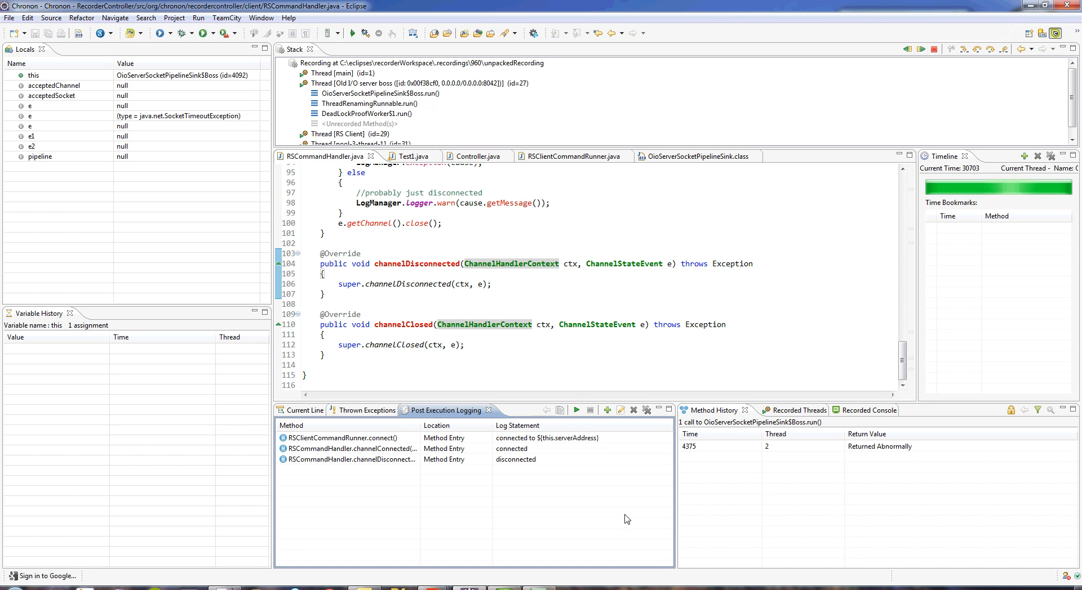
- Play back all three log statements and view their output
left_click(576, 410)
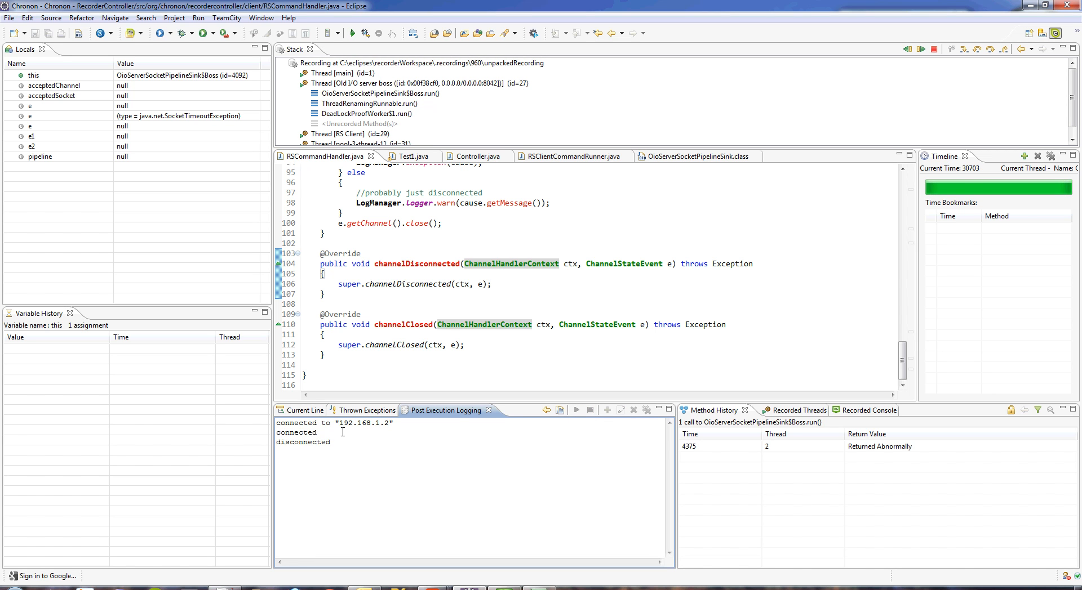
mouse_move(812, 339)
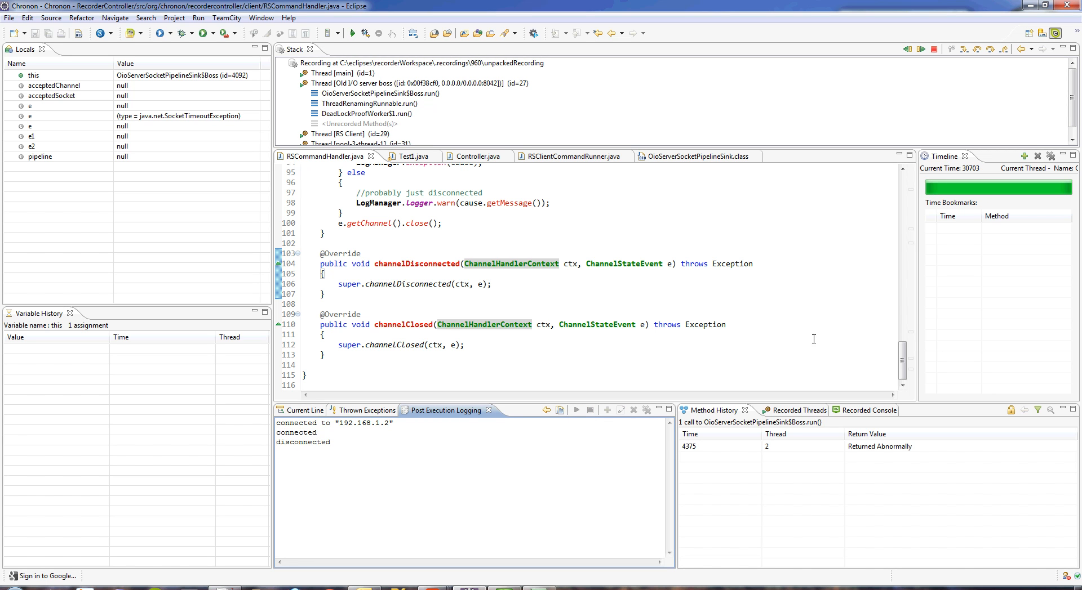
mouse_move(522, 442)
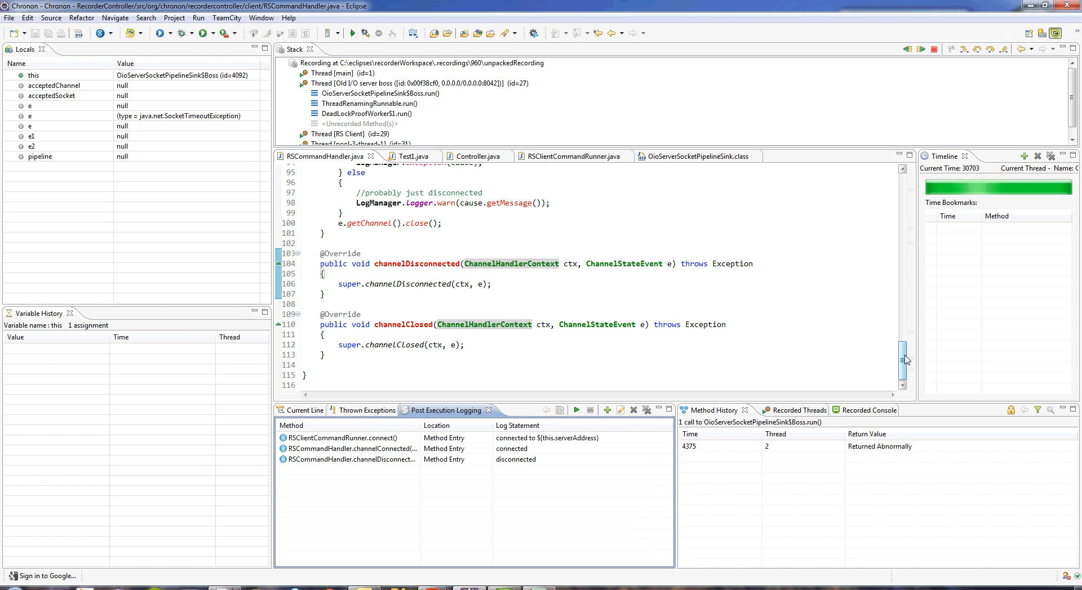
scroll("up", 3)
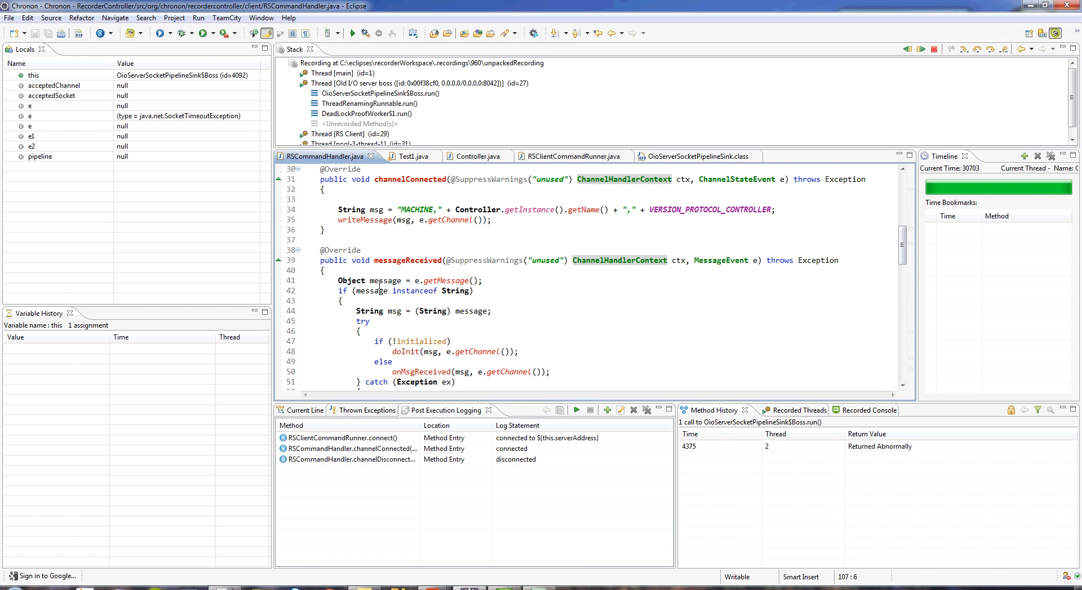
- Add a line-41 log 'msg ${message}' to messageReceived and play it, listing each received message
left_click(605, 410)
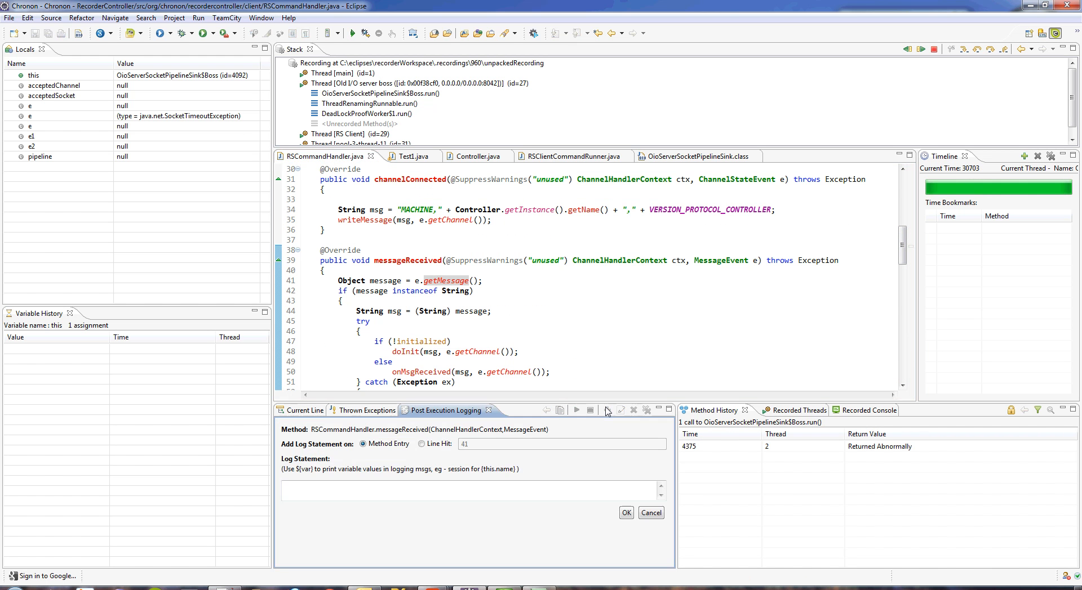
left_click(422, 443)
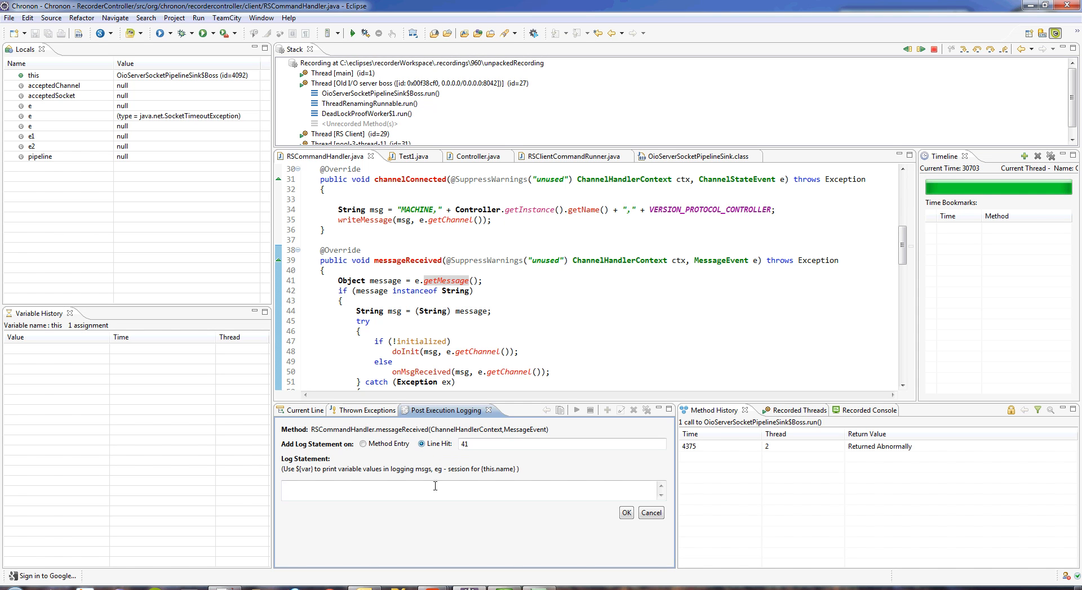
type("msg")
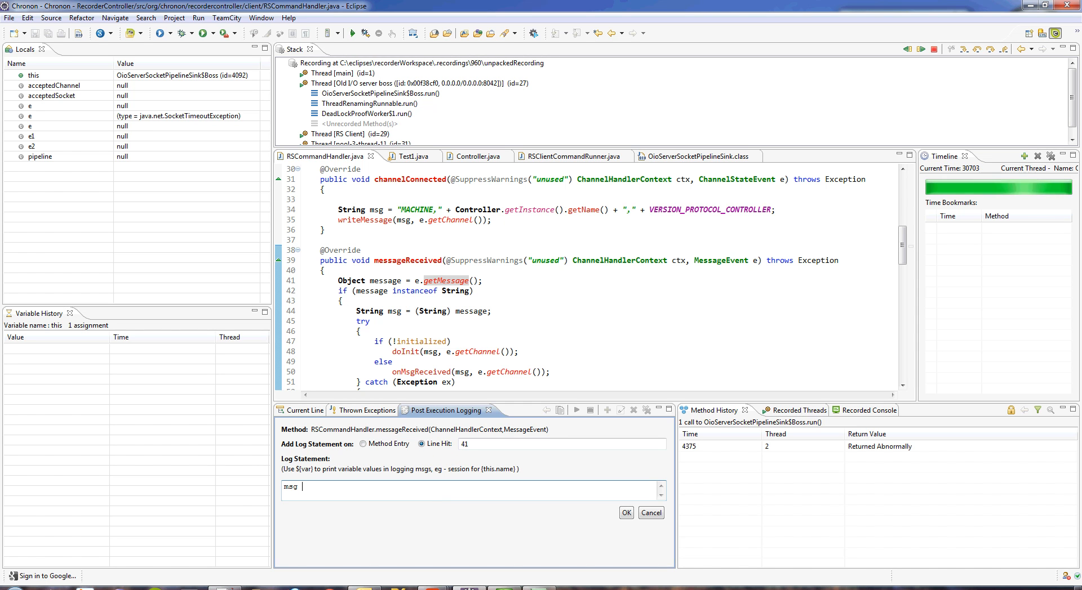
type("${message")
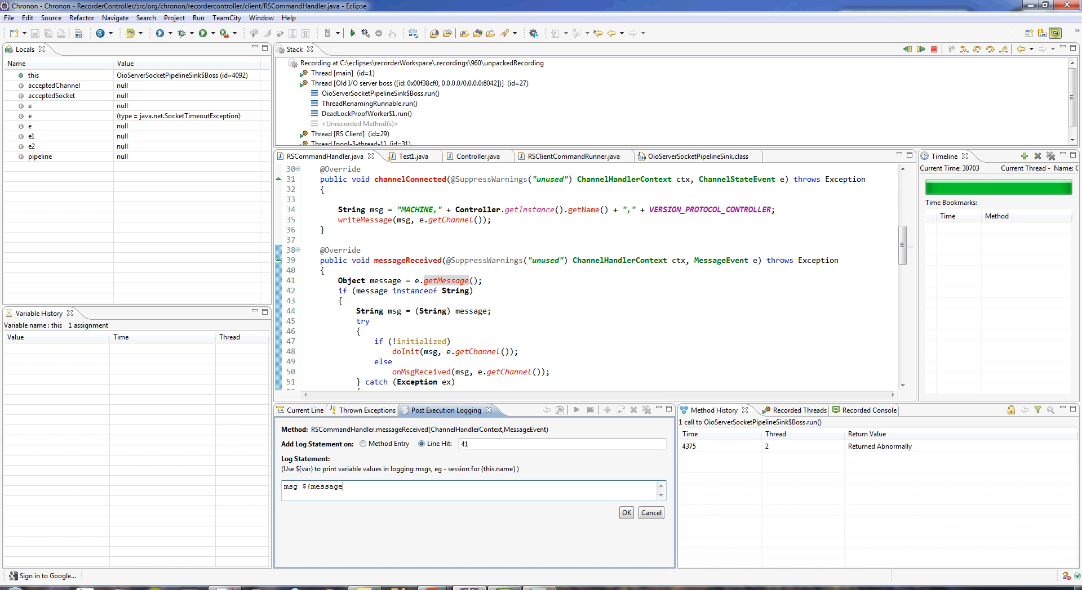
mouse_move(610, 514)
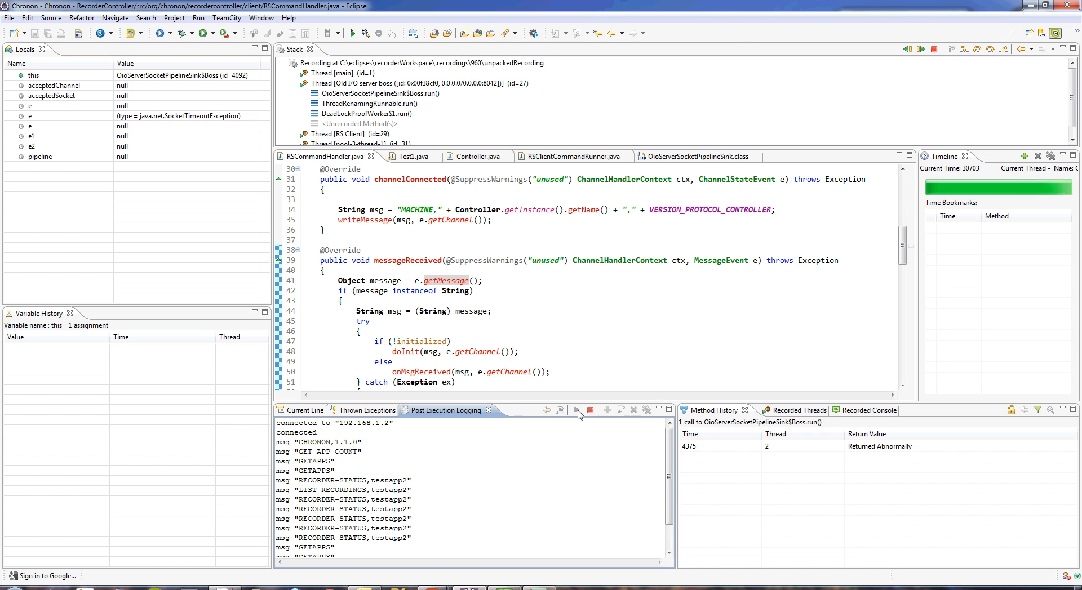
left_click(589, 410)
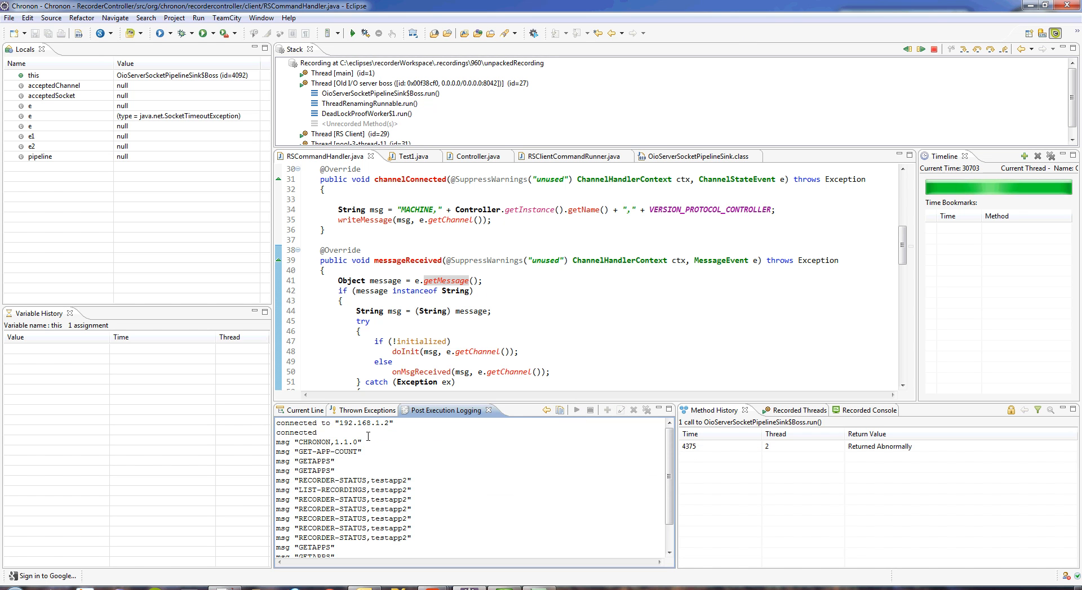
scroll("down", 3)
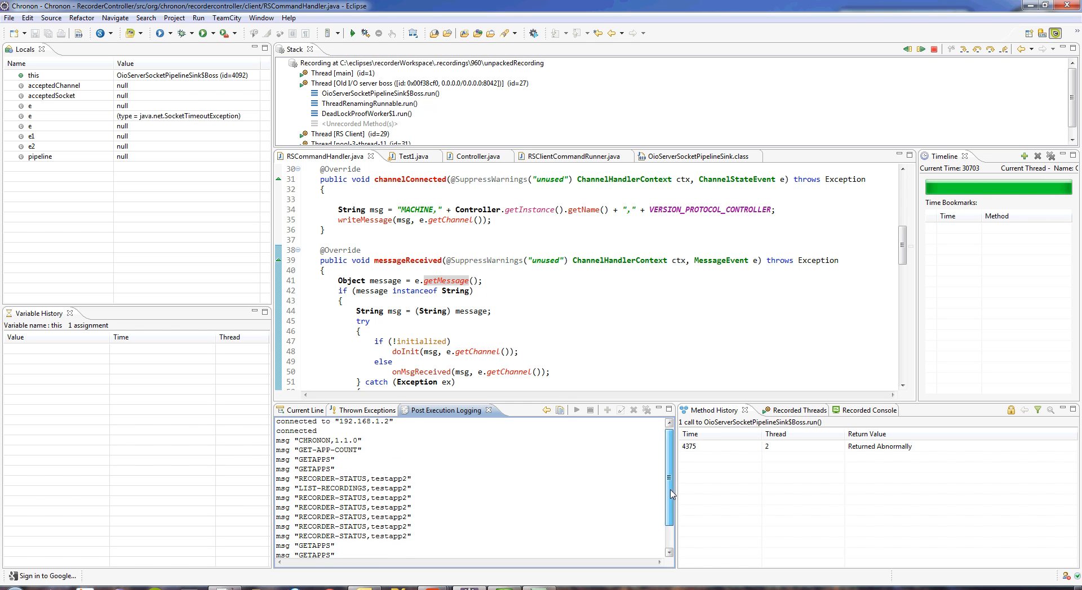
scroll("down", 3)
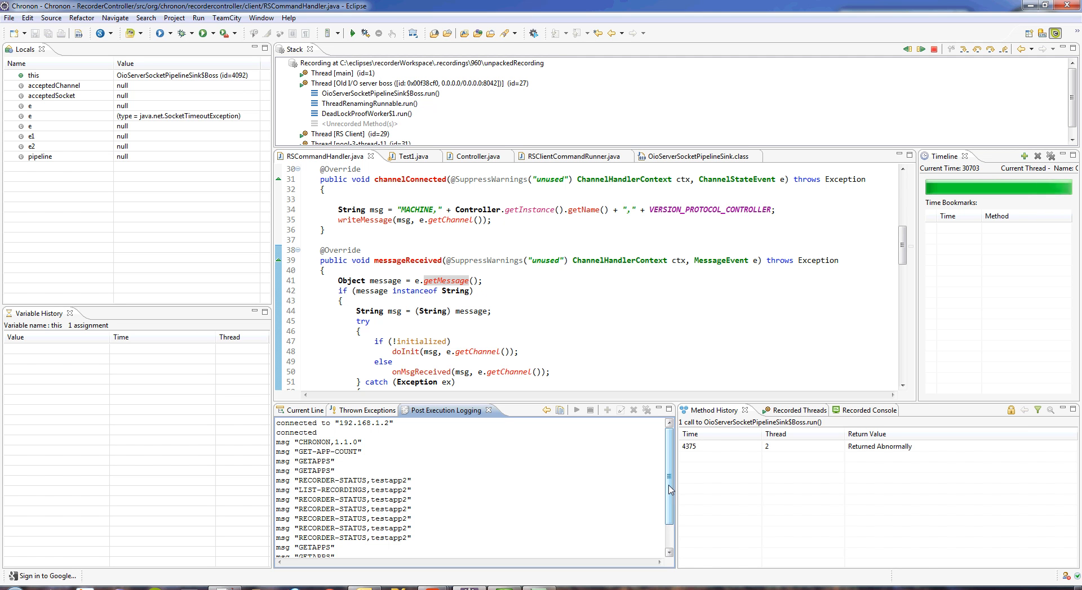
mouse_move(513, 502)
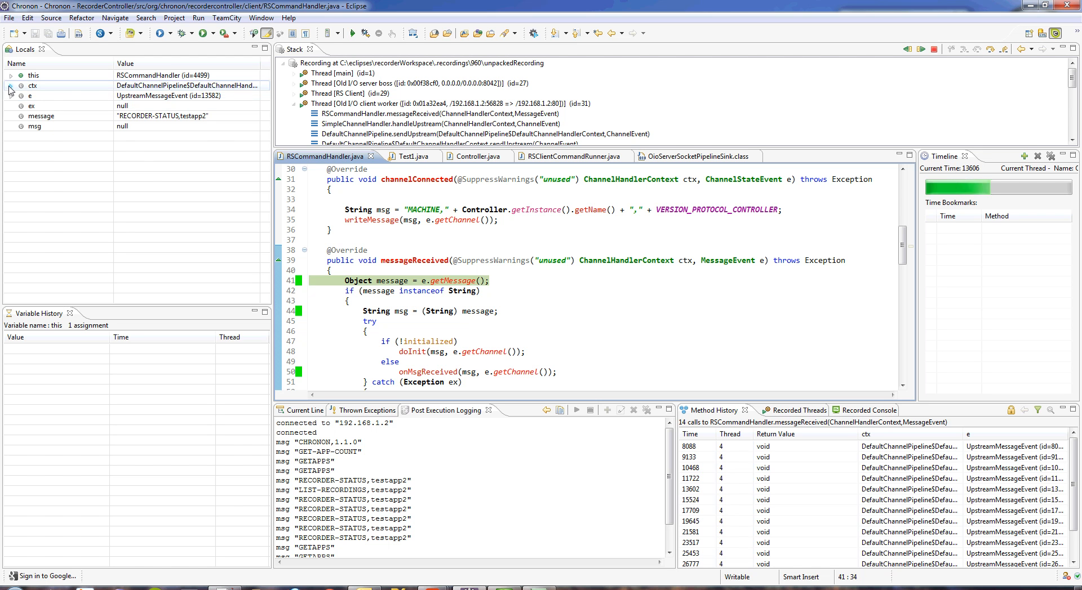
- Expand the ctx local at time 13606 and show the DefaultChannelPipeline.sendUpstream frame, line 564
left_click(10, 75)
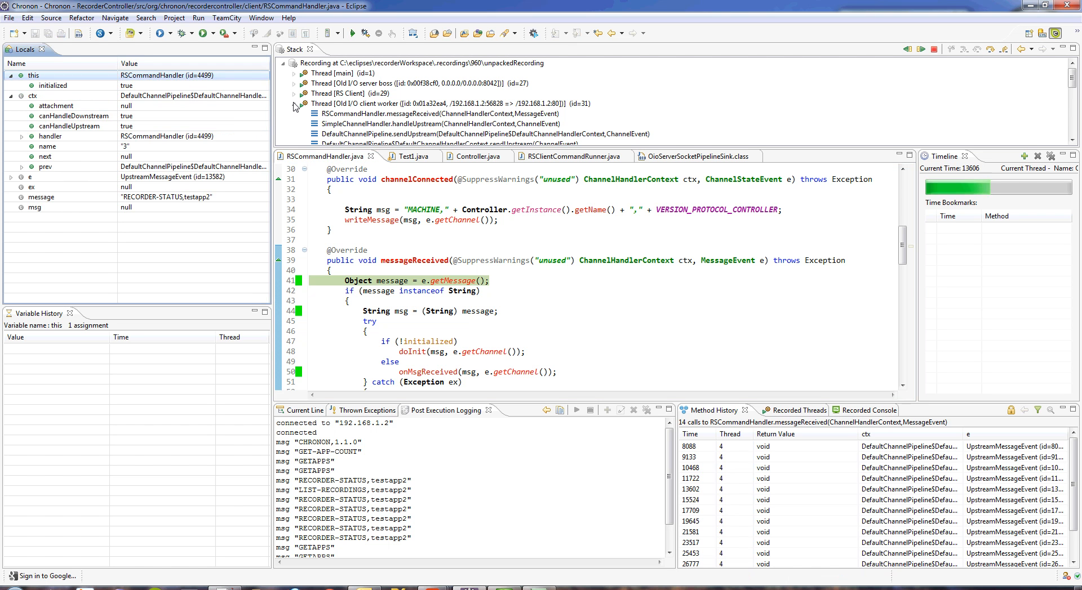
scroll("down", 3)
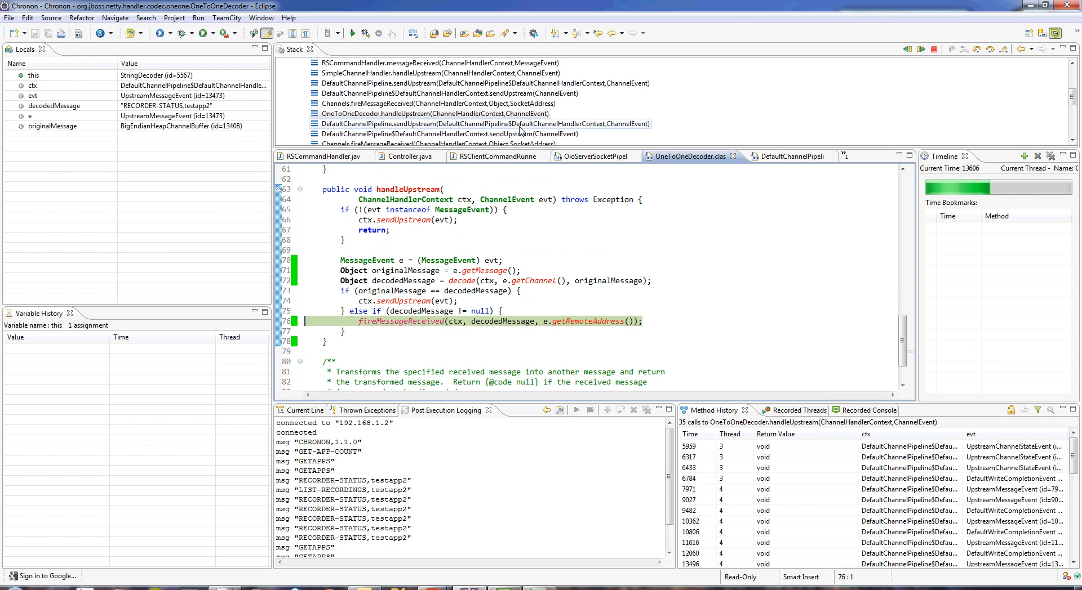
left_click(483, 123)
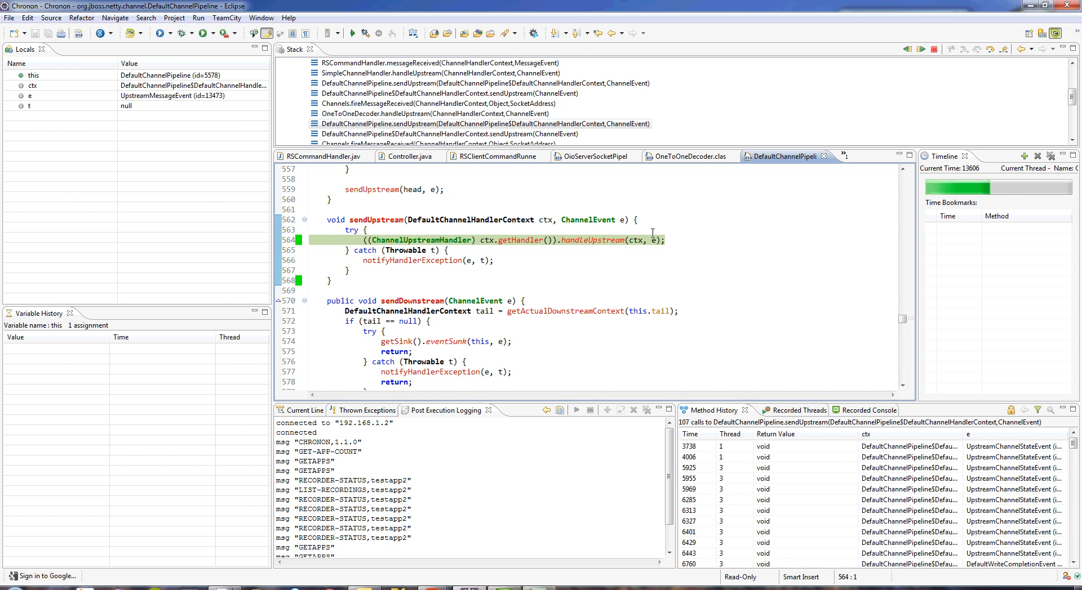